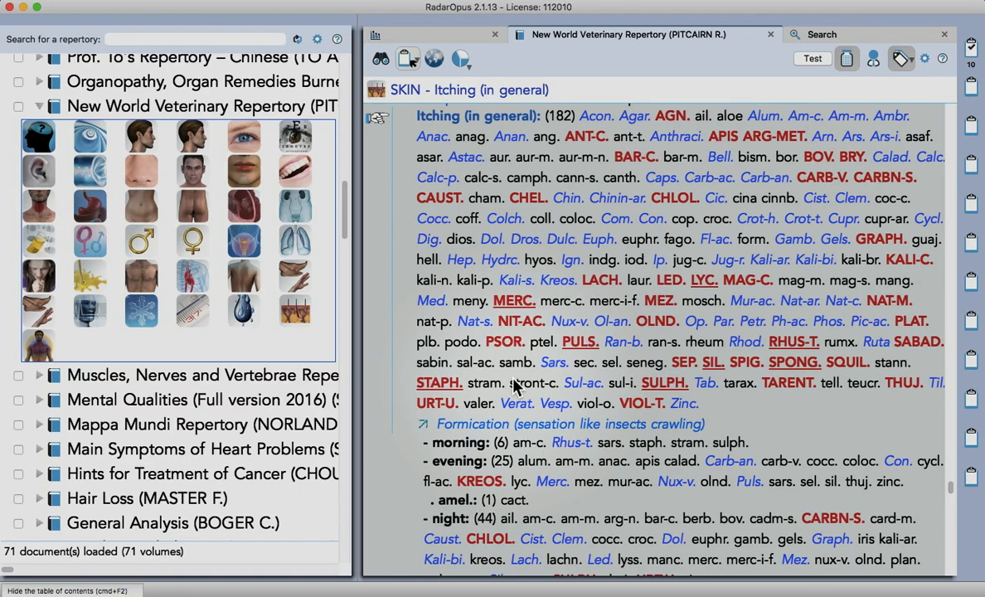
pyautogui.moveTo(390, 276)
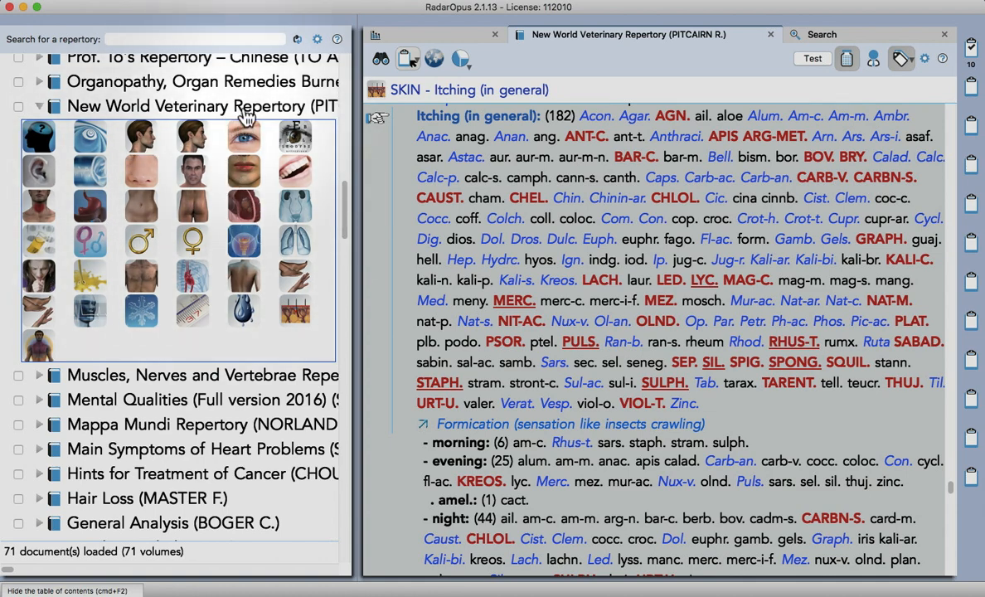
pyautogui.moveTo(246, 106)
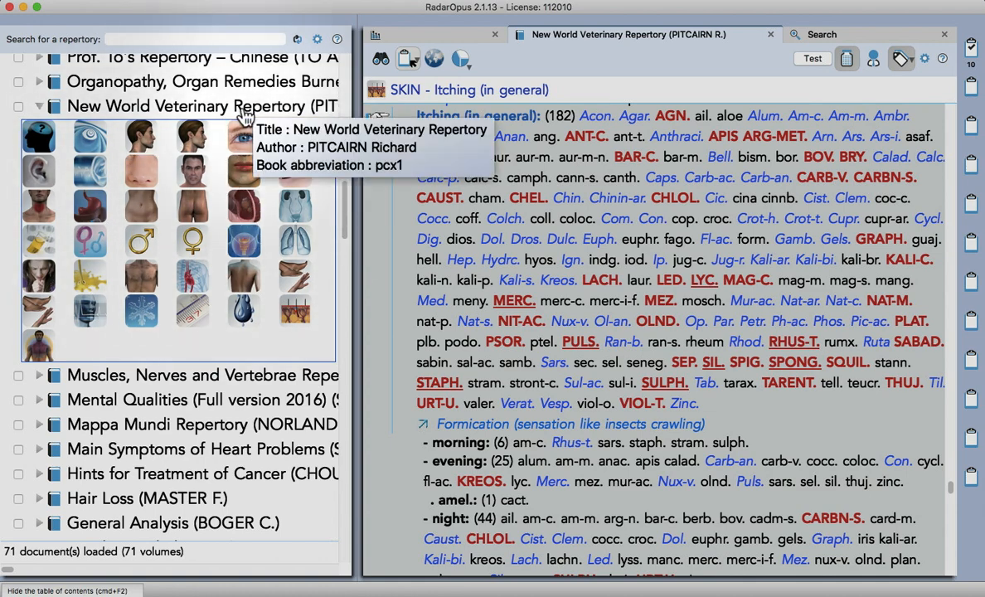
pyautogui.moveTo(146, 182)
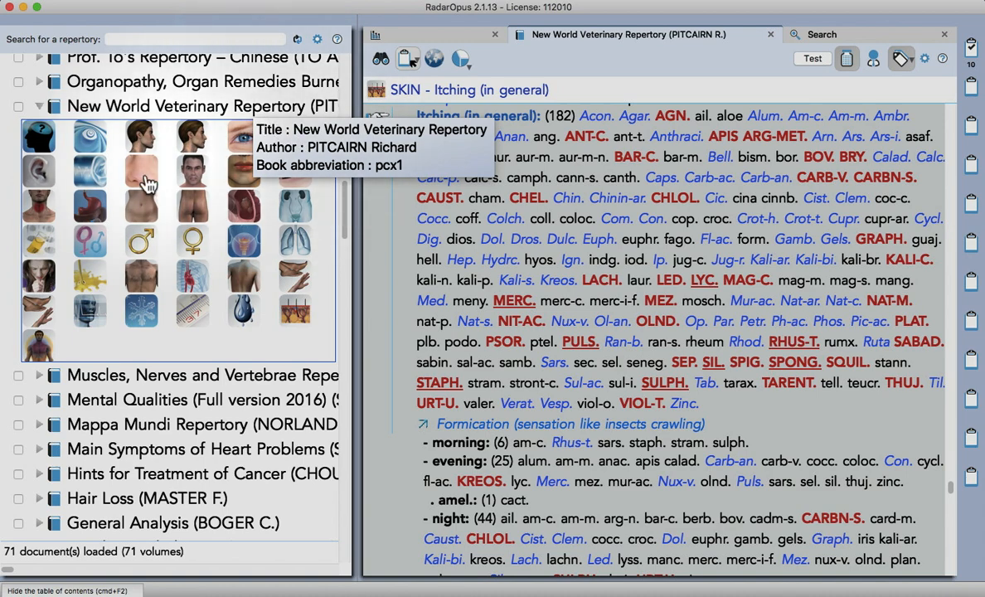
# Bring up the take-intensity choices for the Skin – Itching (in general) rubric
pyautogui.scroll(-3)
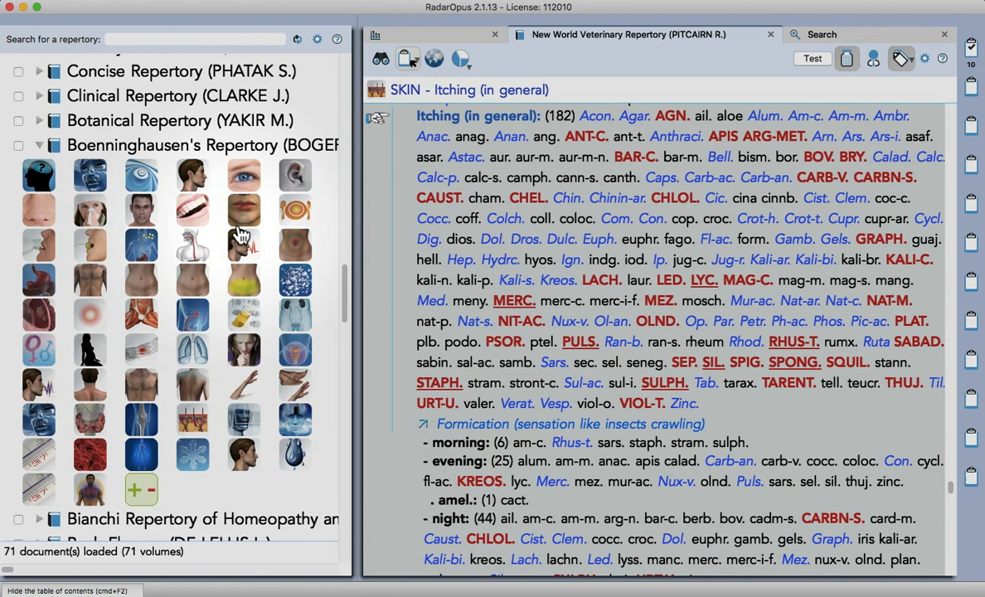
pyautogui.scroll(-3)
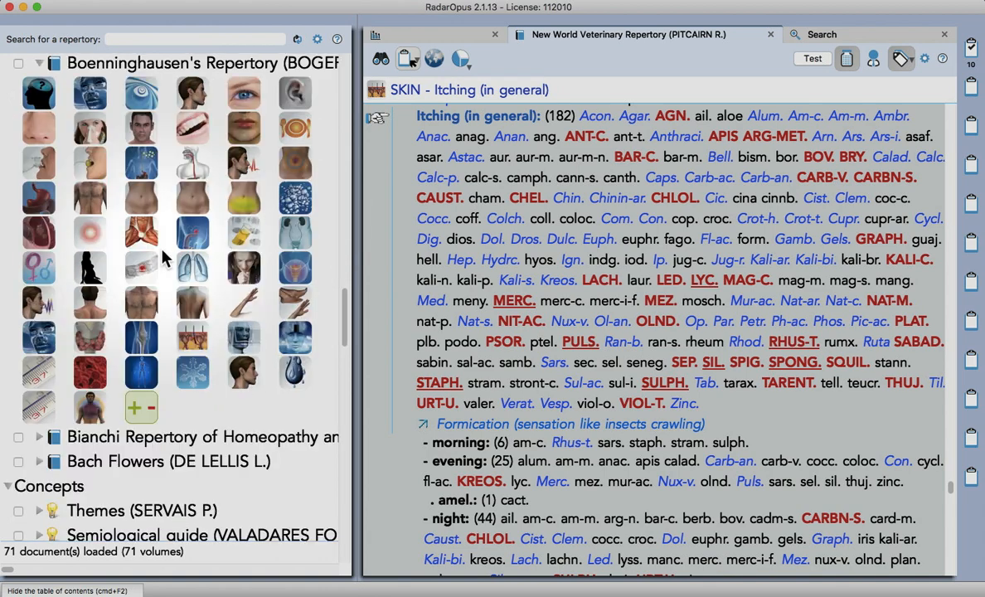
pyautogui.scroll(3)
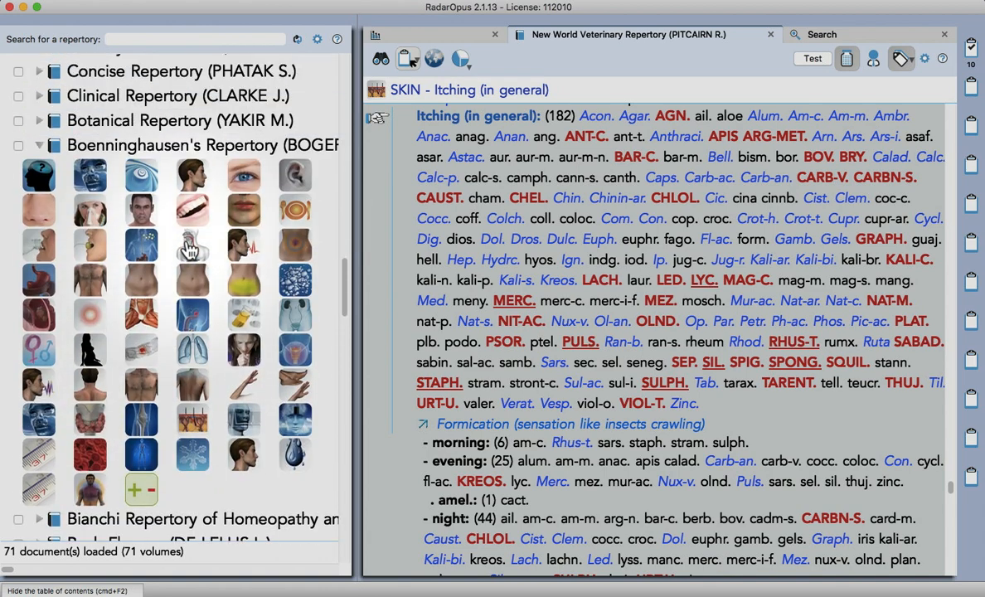
pyautogui.scroll(-3)
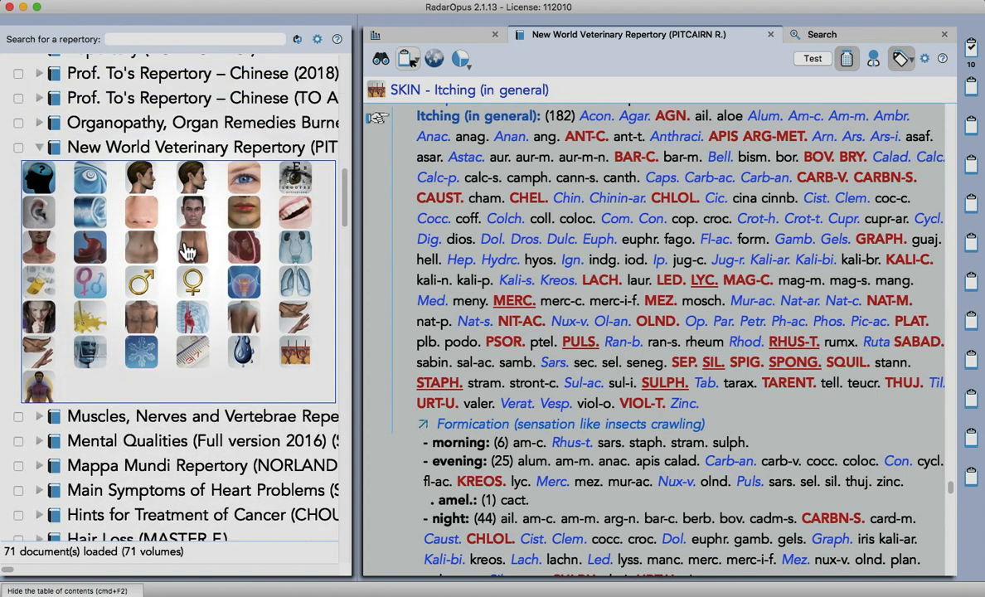
pyautogui.scroll(3)
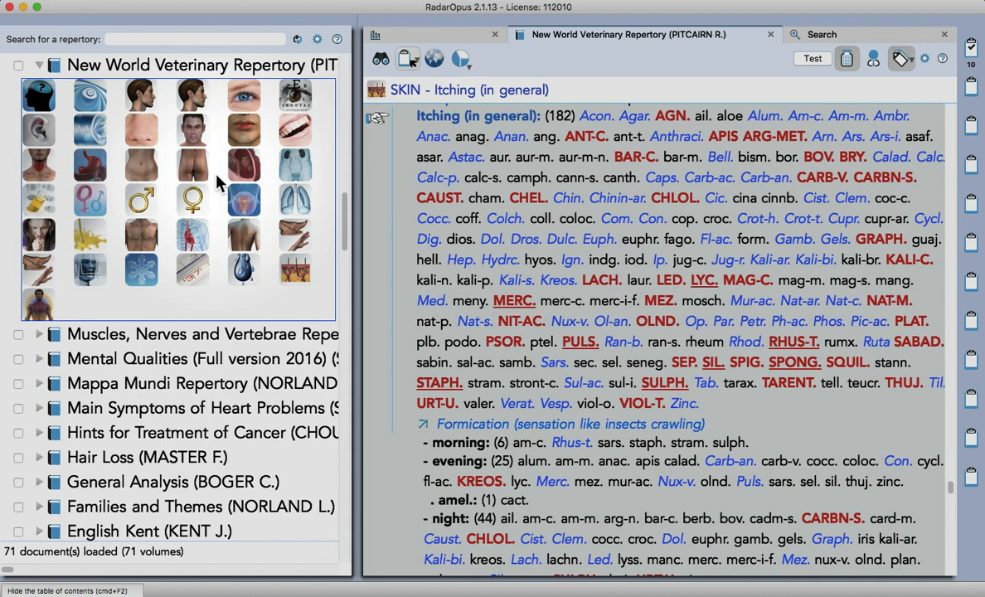
pyautogui.moveTo(392, 170)
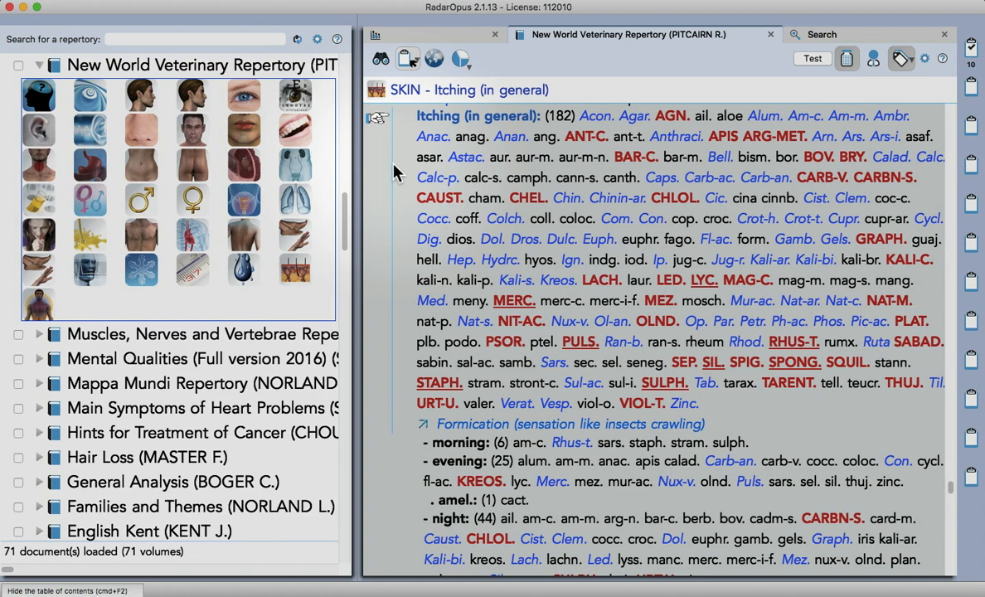
pyautogui.moveTo(368, 172)
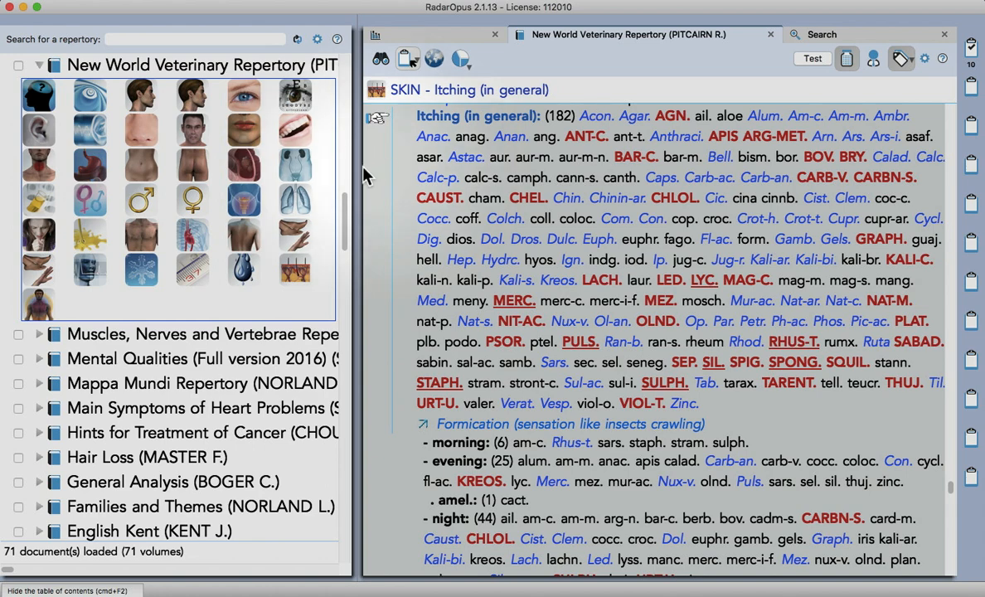
pyautogui.moveTo(322, 255)
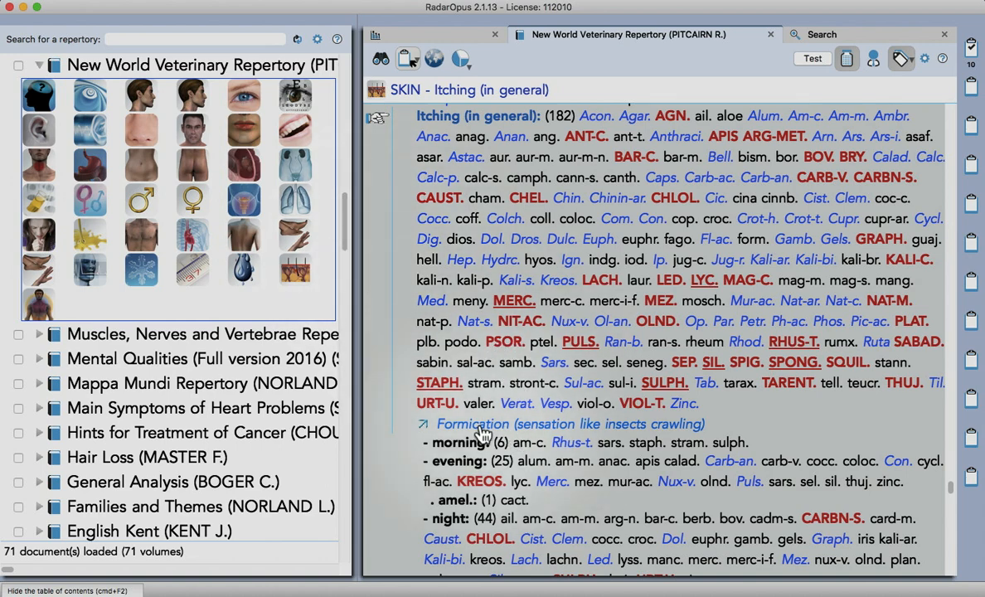
pyautogui.moveTo(651, 431)
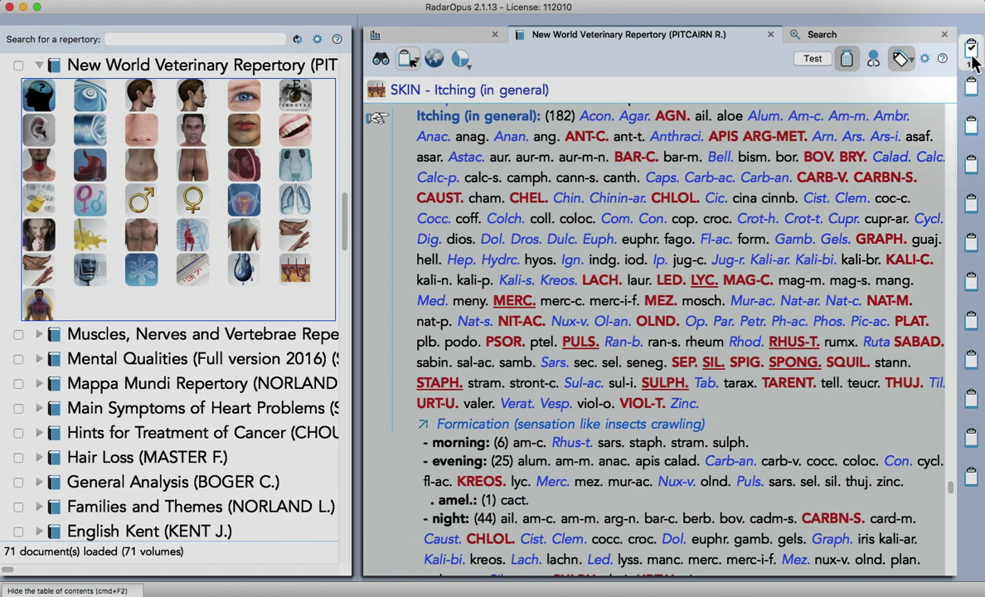
pyautogui.click(972, 46)
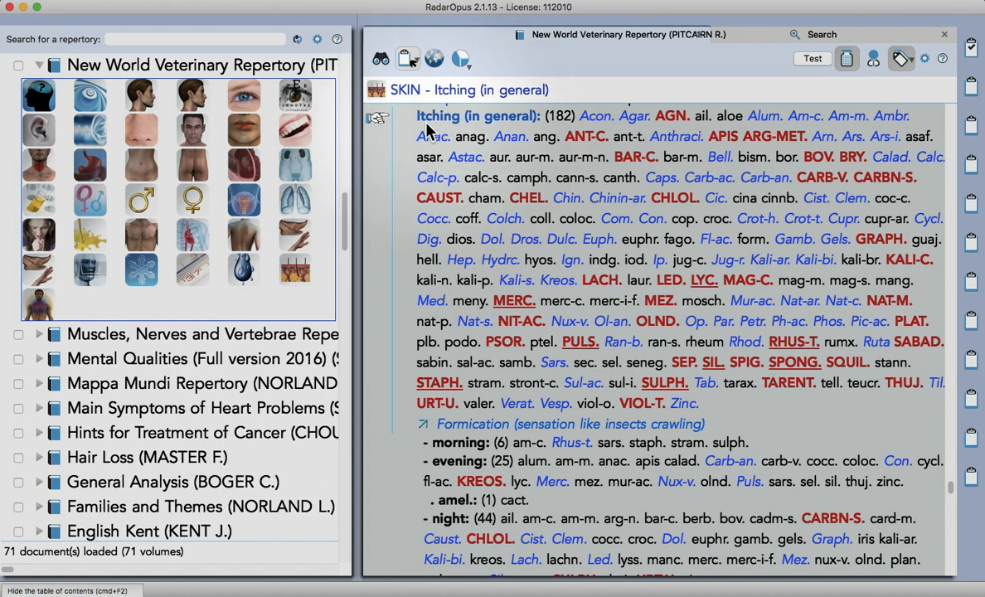
pyautogui.moveTo(471, 136)
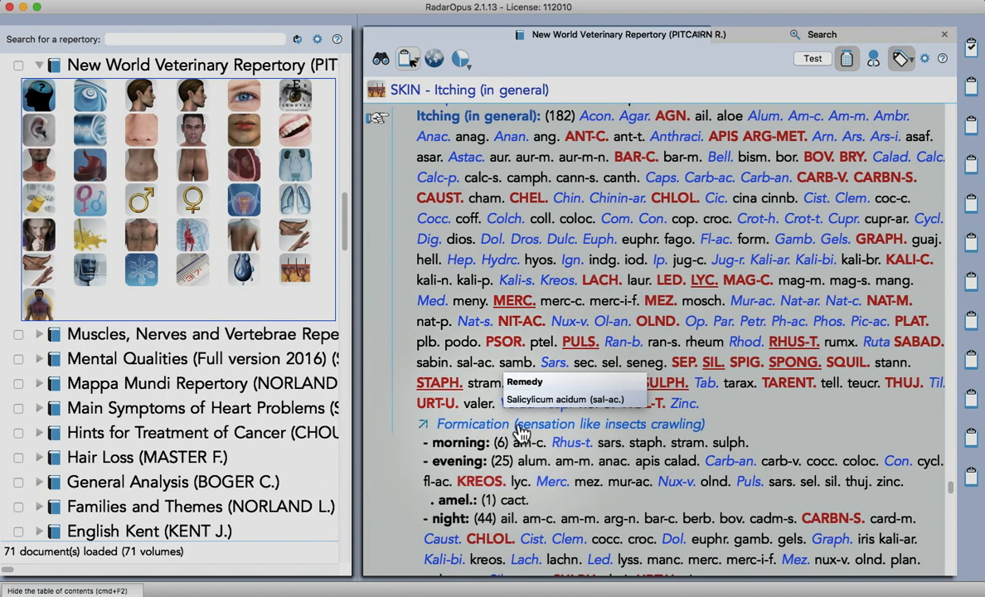
pyautogui.moveTo(406, 58)
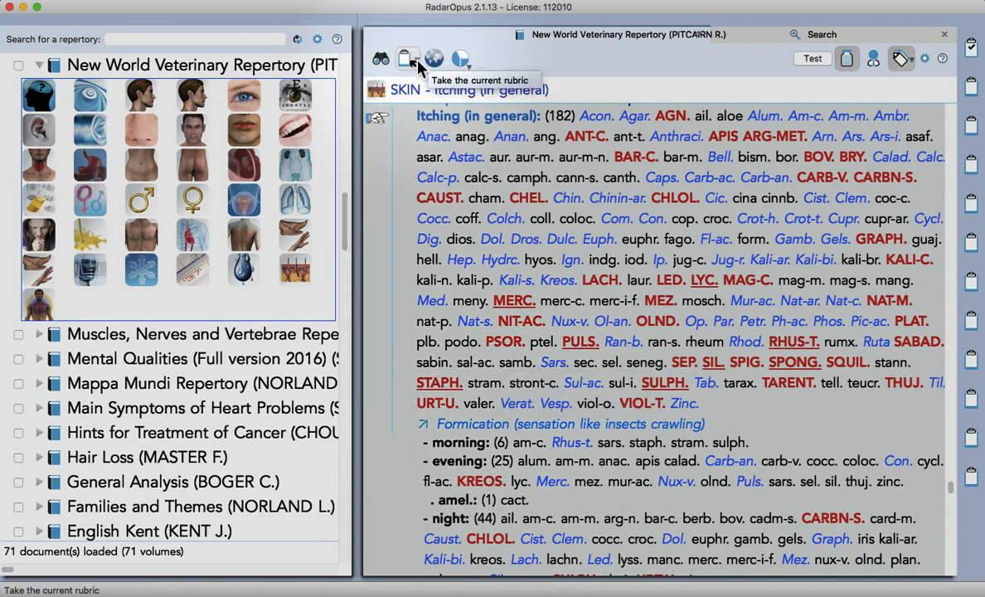
pyautogui.click(407, 58)
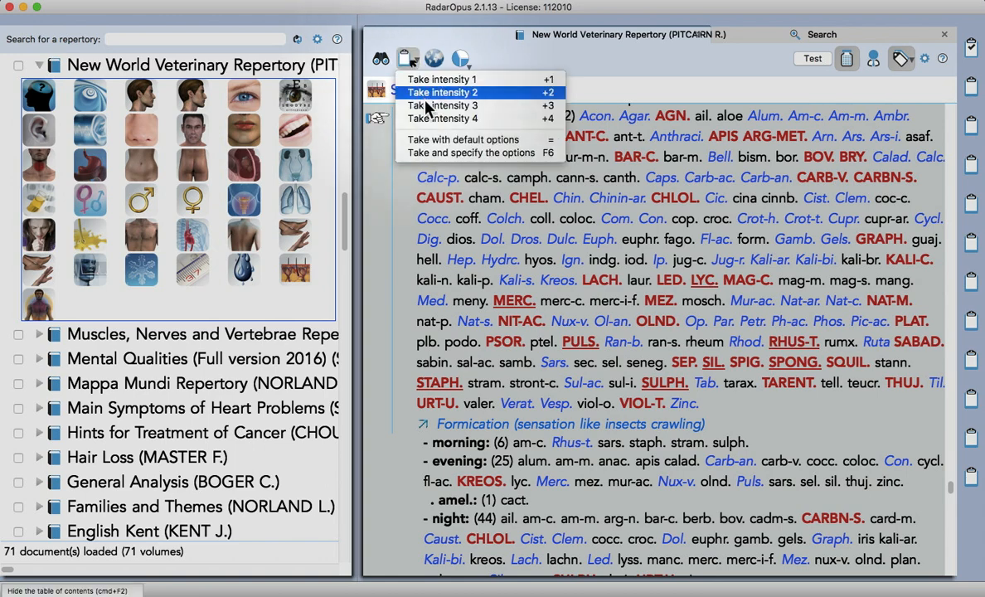
# Take the Itching rubric with its cross-references grouped with all rubrics, using all remedies
pyautogui.click(471, 153)
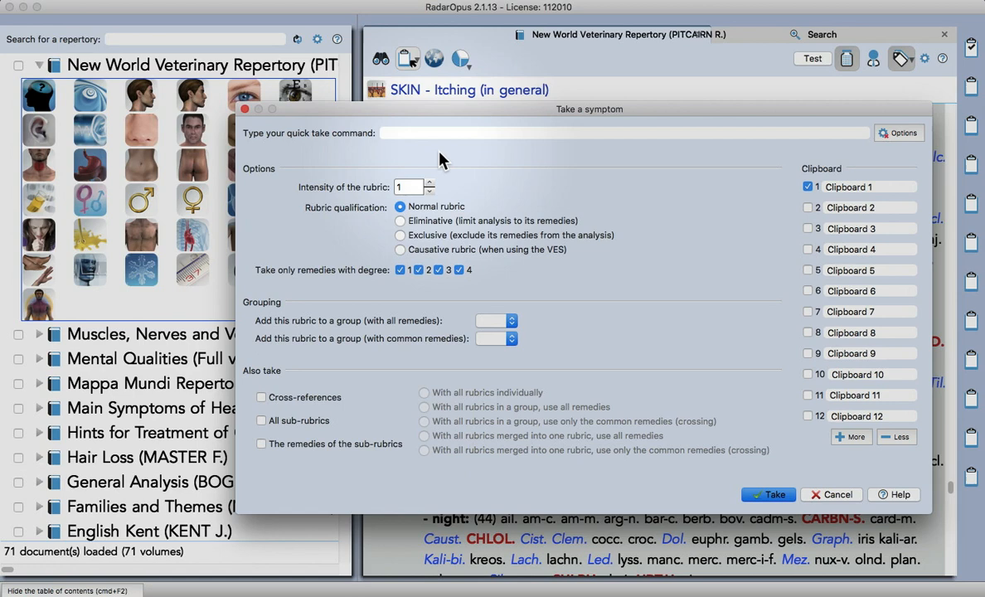
pyautogui.moveTo(501, 186)
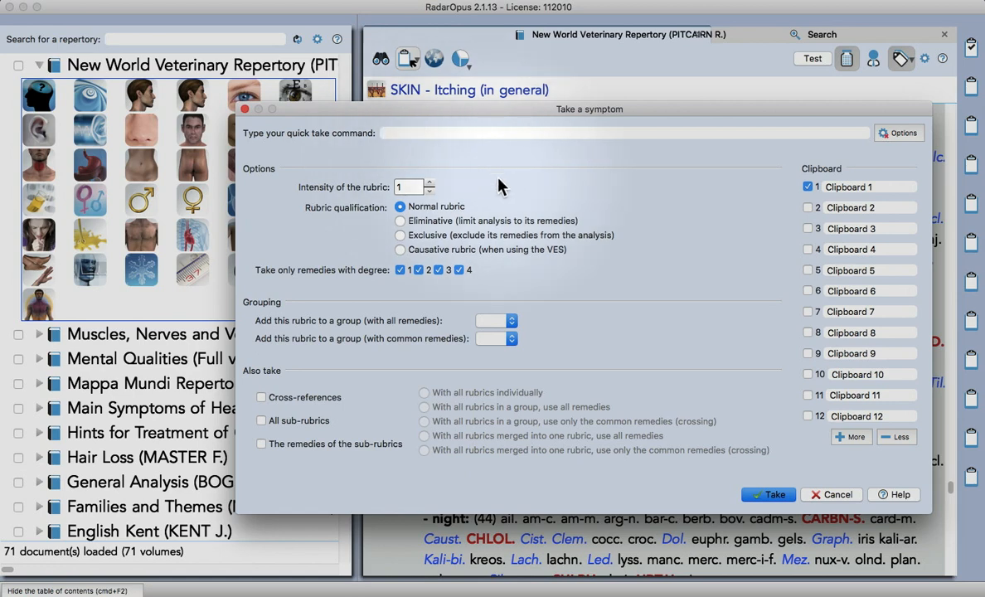
pyautogui.click(627, 133)
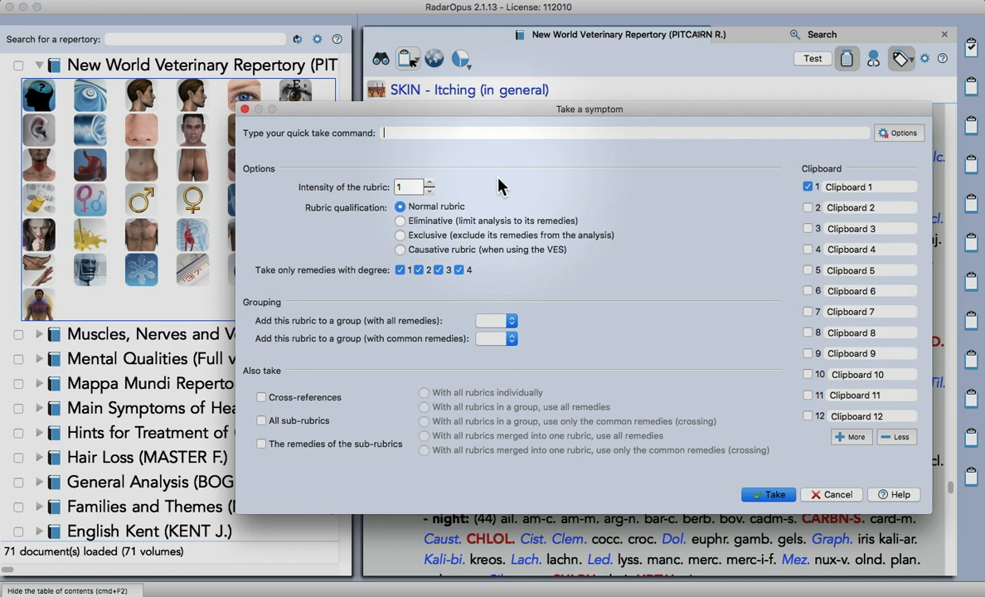
pyautogui.moveTo(555, 219)
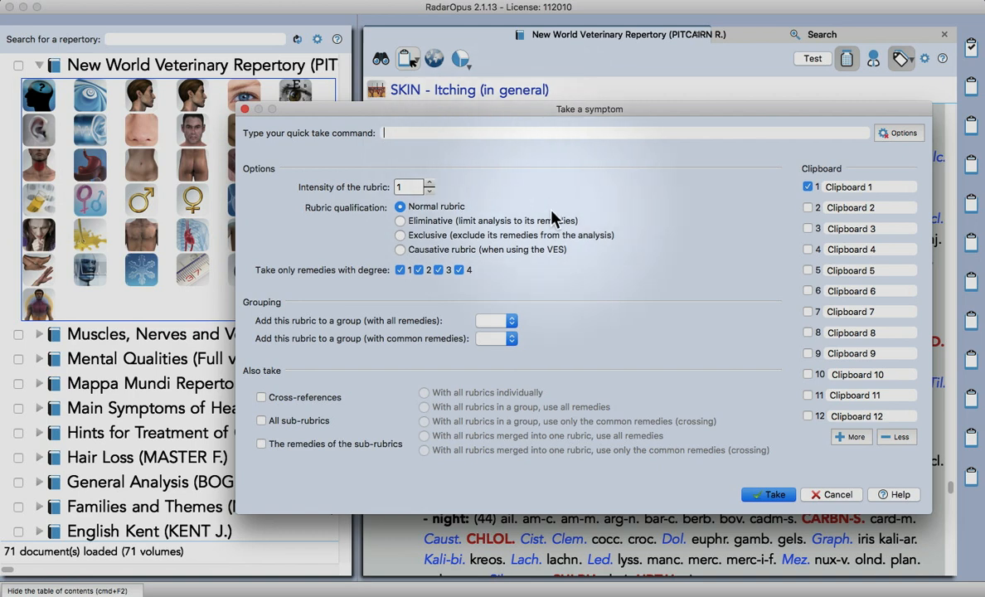
pyautogui.moveTo(488, 292)
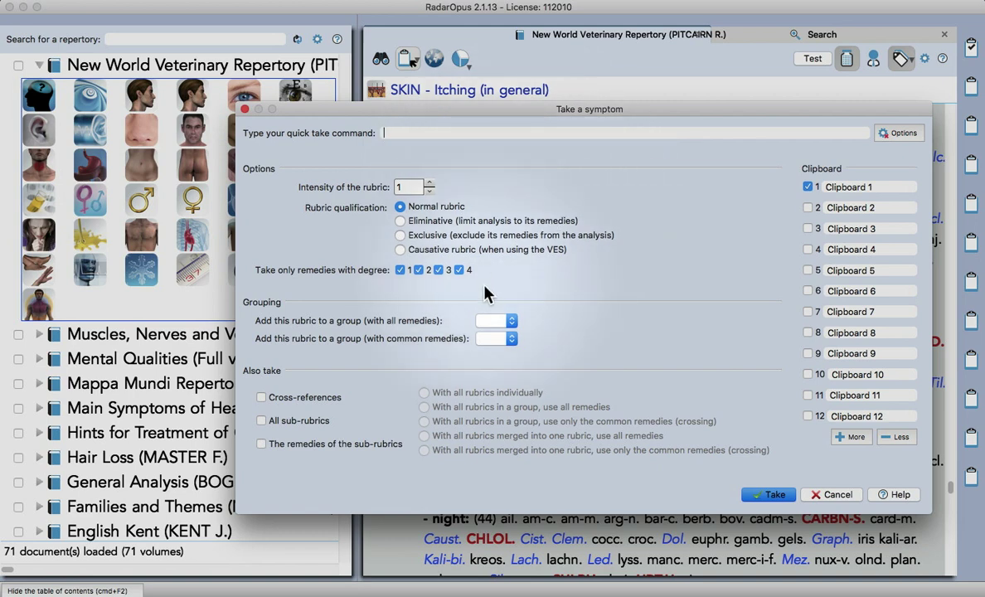
pyautogui.moveTo(295, 407)
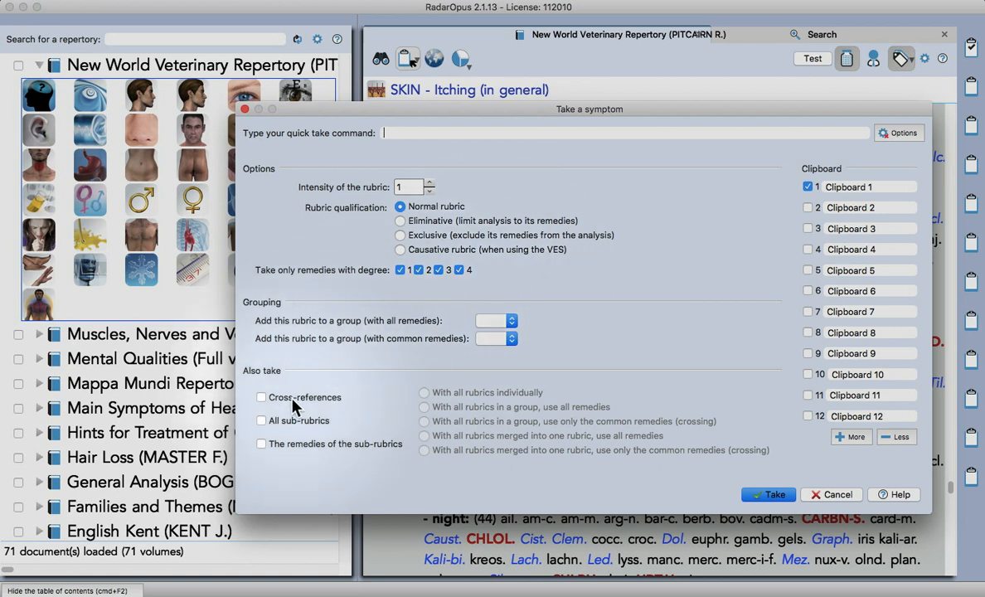
pyautogui.click(262, 398)
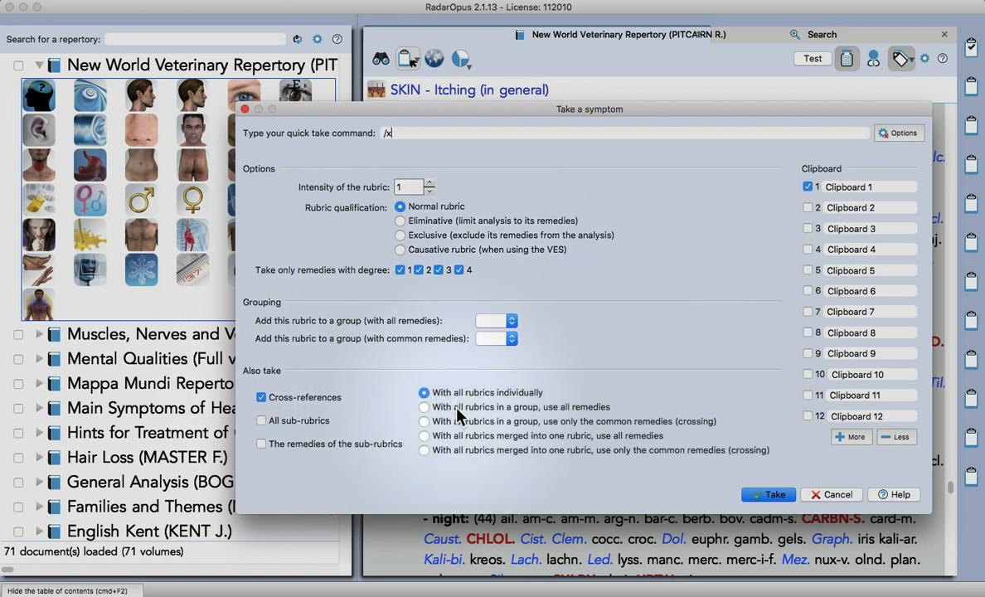
pyautogui.write(':ga')
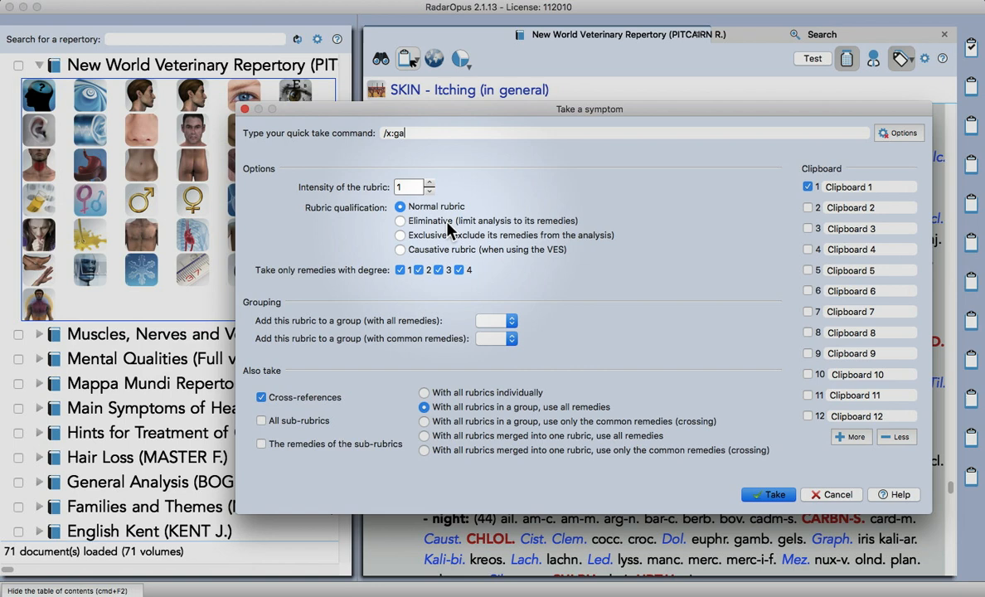
pyautogui.moveTo(427, 189)
pyautogui.write('3')
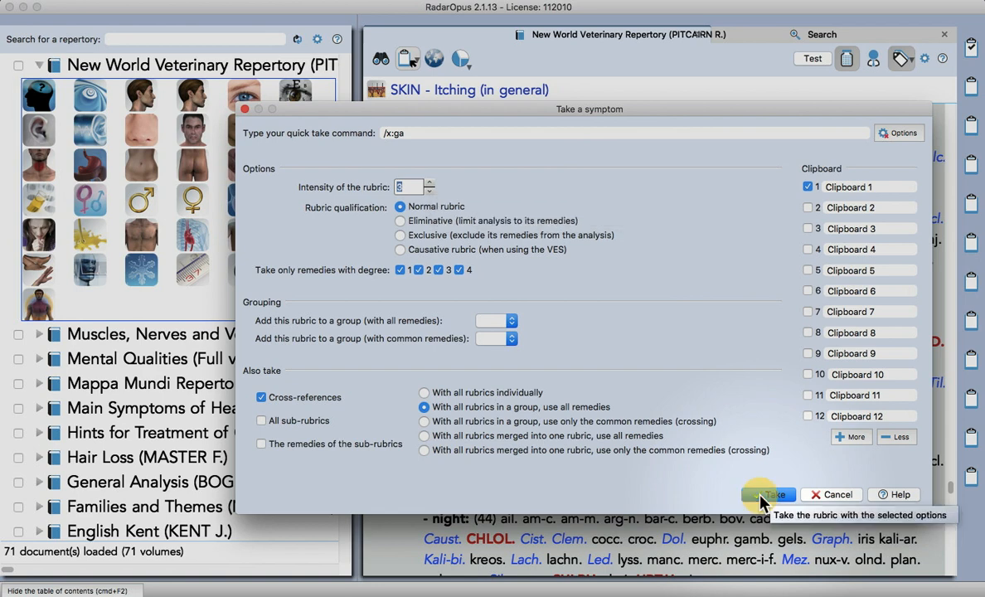
pyautogui.click(766, 495)
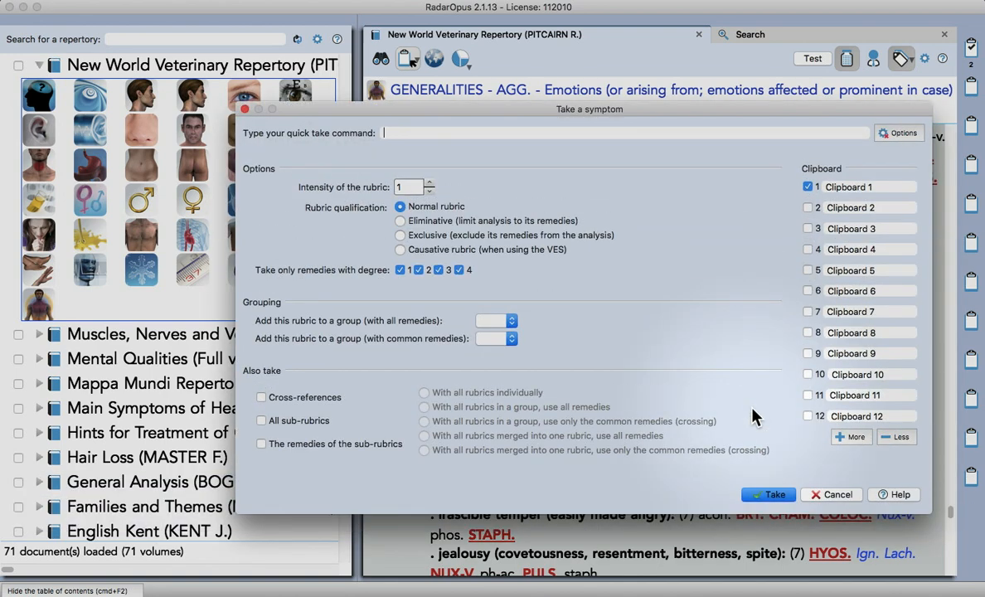
pyautogui.moveTo(521, 372)
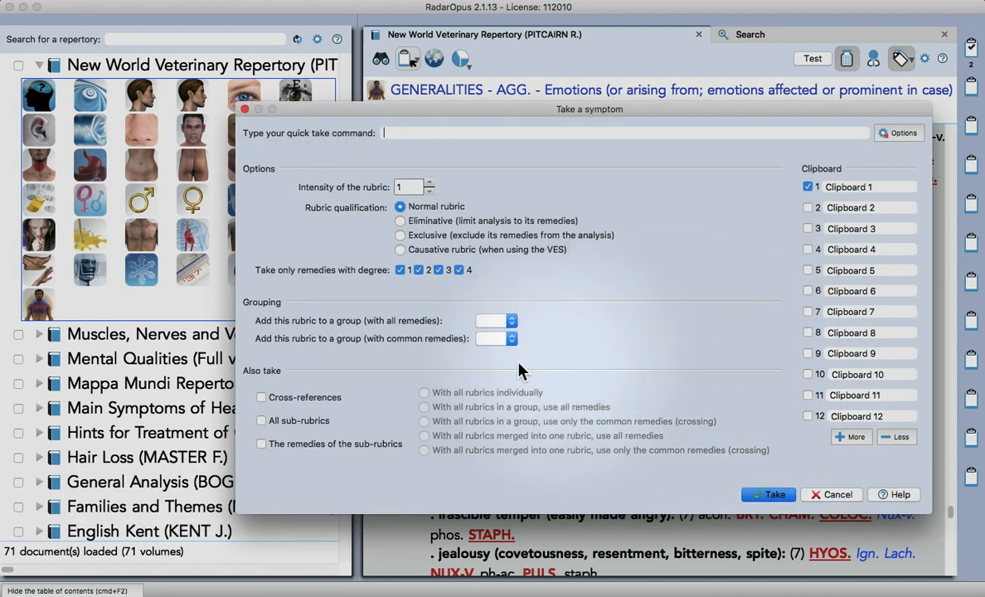
# Take the Emotions aggravation rubric as causative with cross-references grouped using all remedies
pyautogui.click(402, 249)
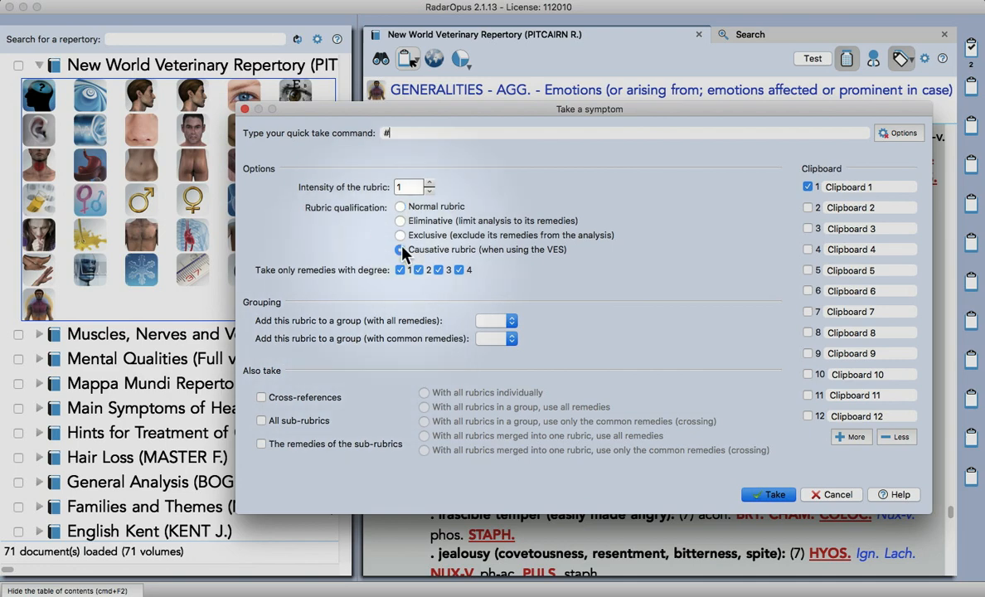
pyautogui.moveTo(589, 110); pyautogui.dragTo(589, 140)
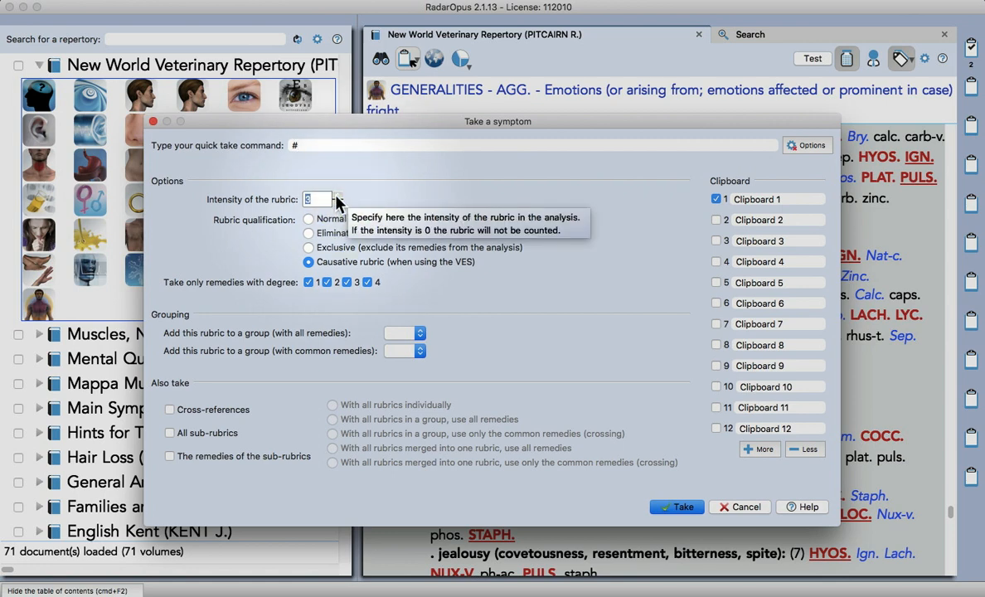
pyautogui.moveTo(232, 408)
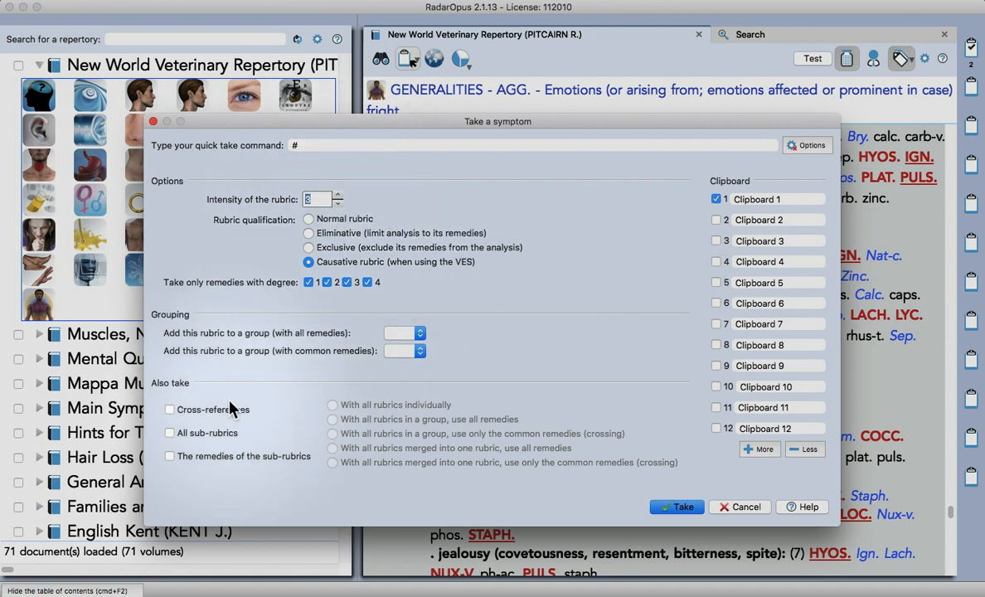
pyautogui.click(169, 408)
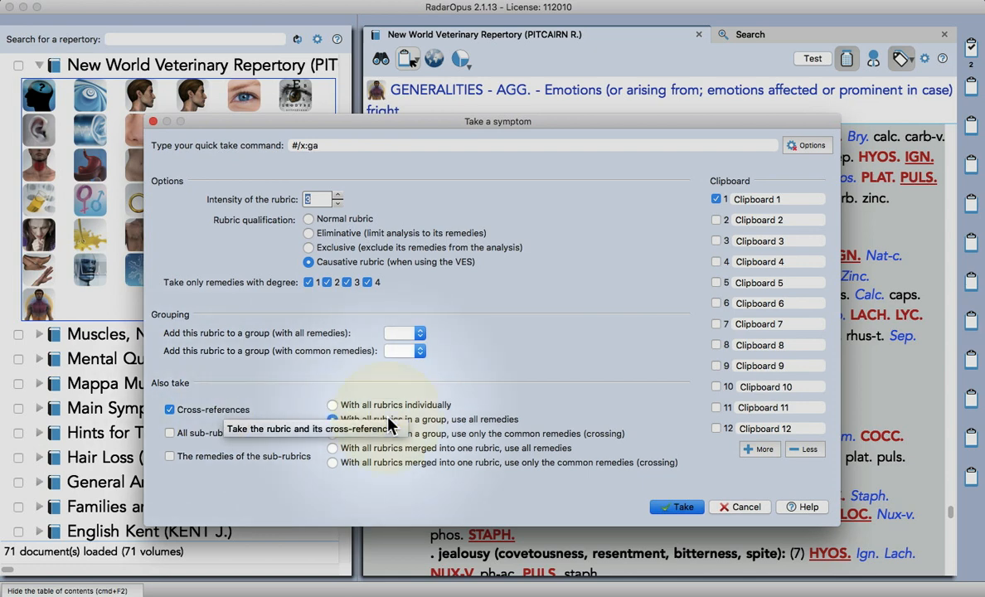
pyautogui.click(677, 508)
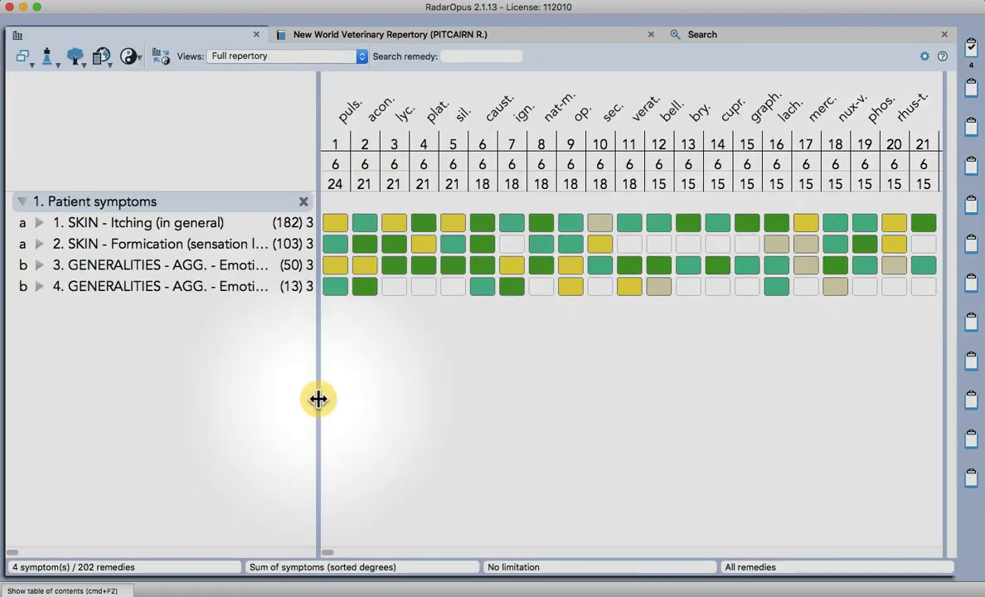
# Return from the four-symptom analysis to the repertory at GENERALITIES - AGG. - Emotions
pyautogui.moveTo(318, 398); pyautogui.dragTo(484, 358)
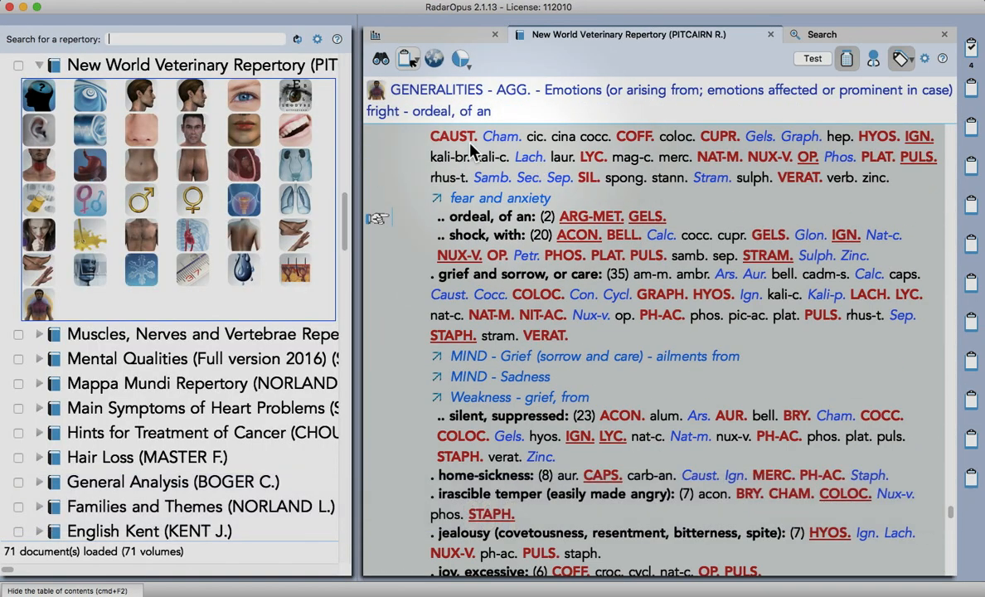
pyautogui.moveTo(713, 213)
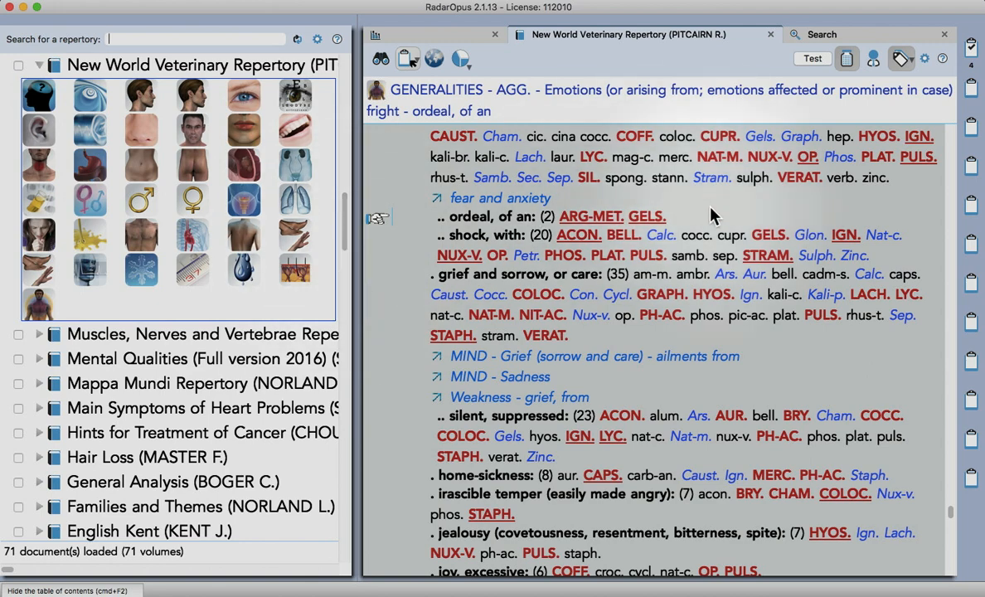
pyautogui.scroll(3)
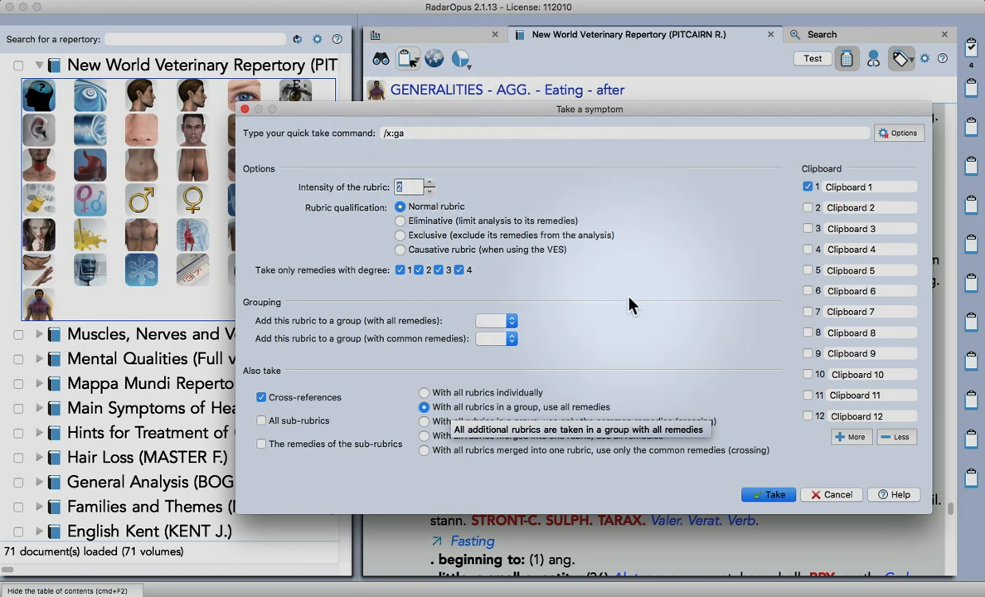
# Take the Eating after, Rubbing amelioration (intensity 2) and lack-of-appetite rubrics with cross-references
pyautogui.click(767, 494)
pyautogui.write('2')
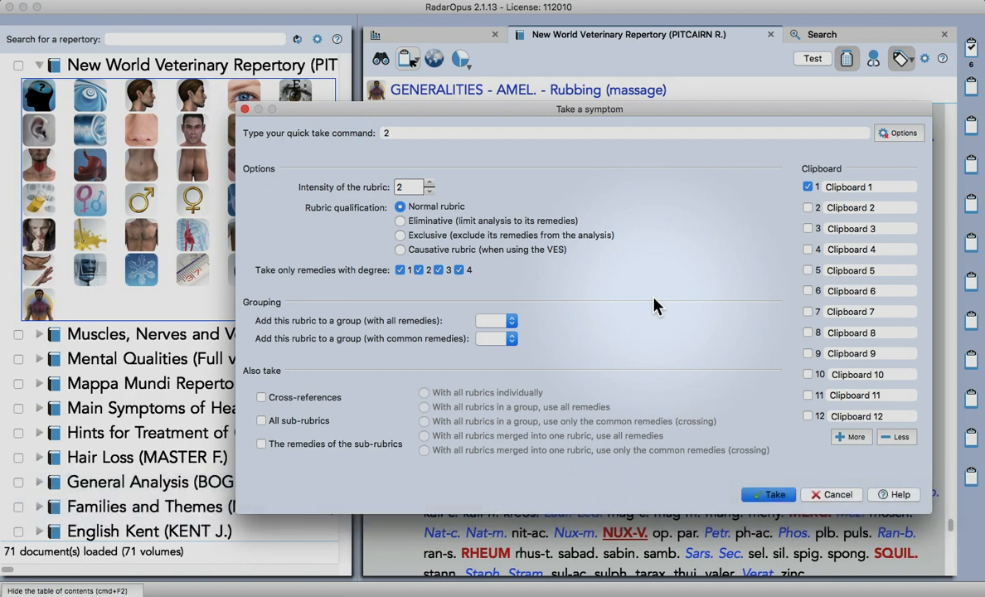
pyautogui.click(767, 495)
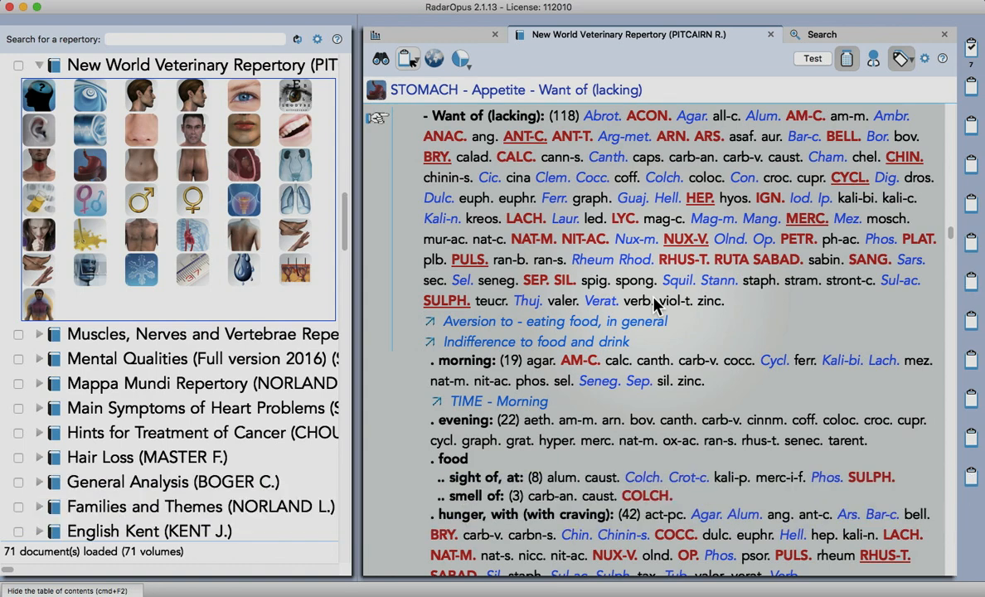
pyautogui.press('F6')
pyautogui.write('/x')
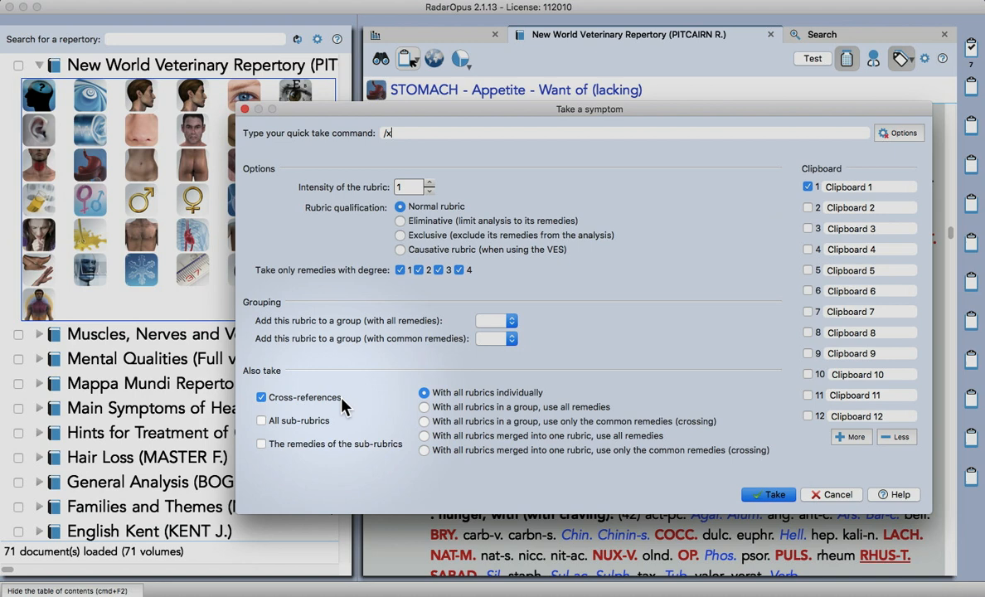
pyautogui.write('ga')
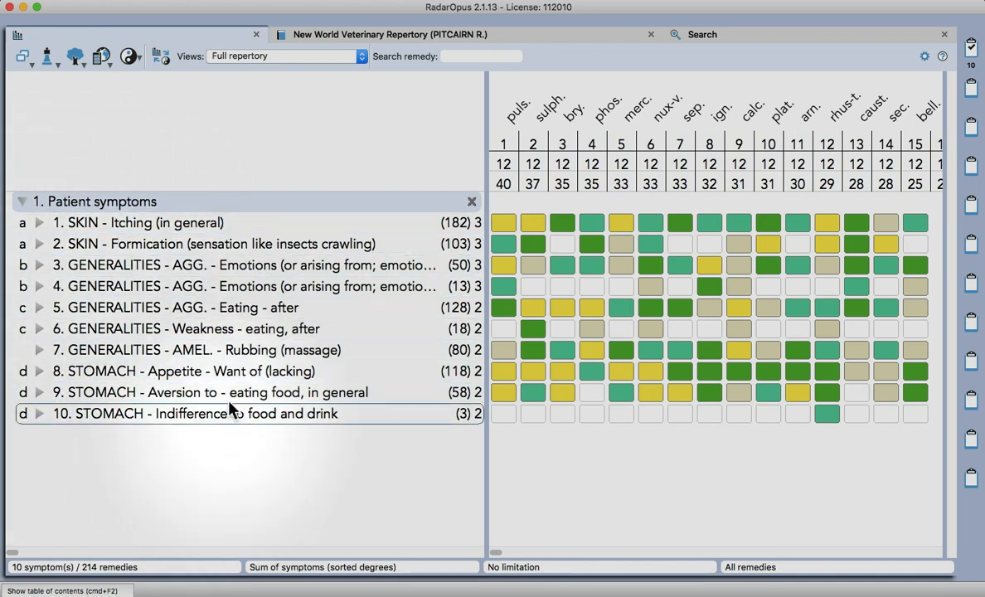
pyautogui.moveTo(256, 471)
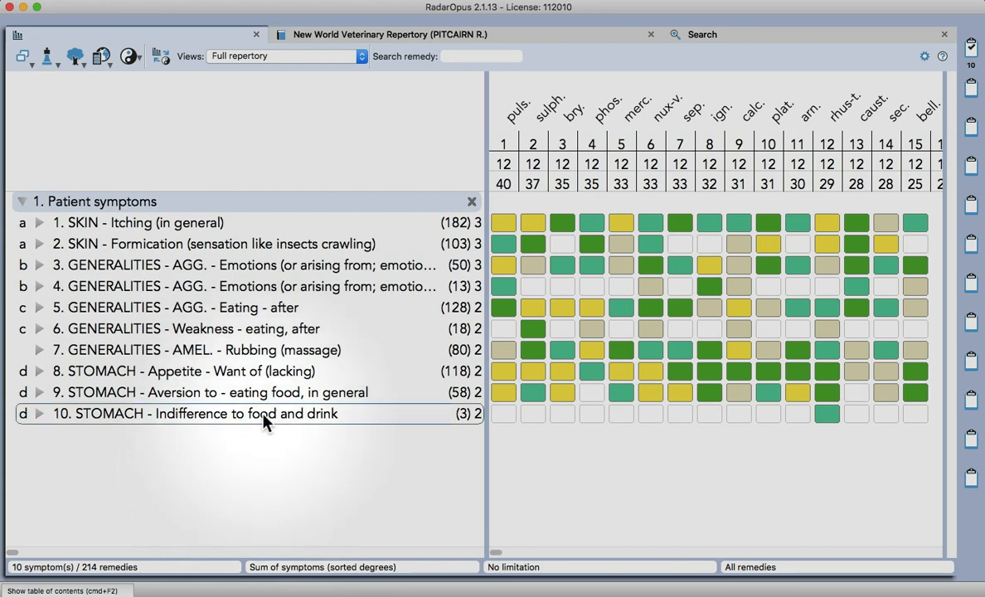
# Adjust the indifference-to-food weight and raise SKIN - Itching to intensity 4
pyautogui.click(248, 349)
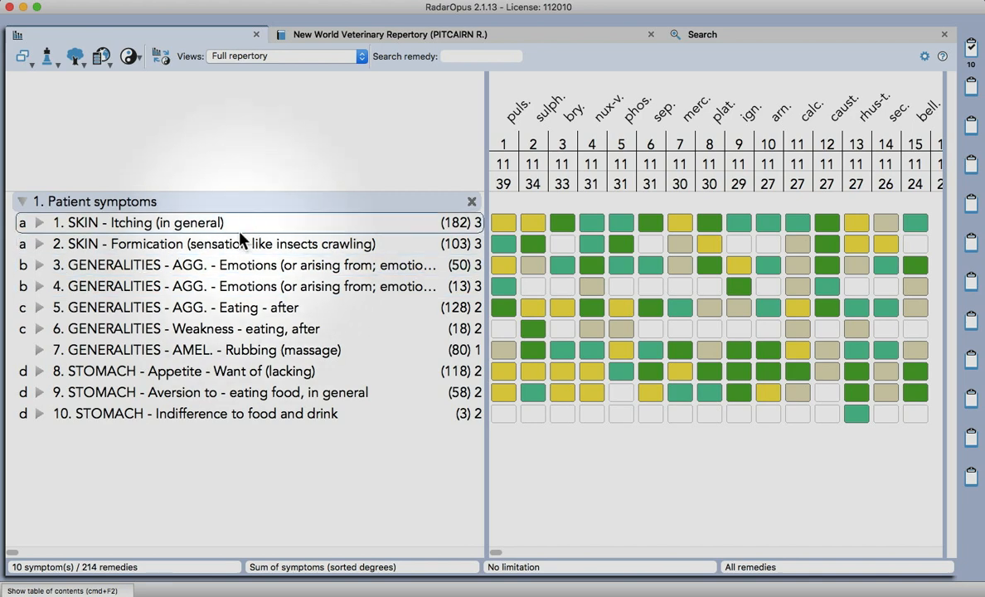
pyautogui.click(216, 244)
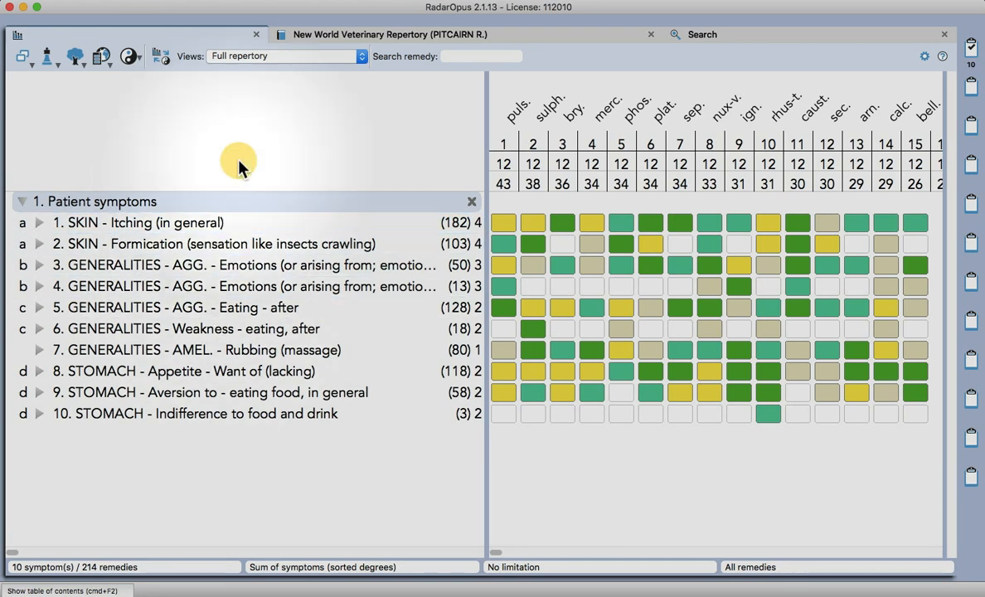
pyautogui.click(231, 244)
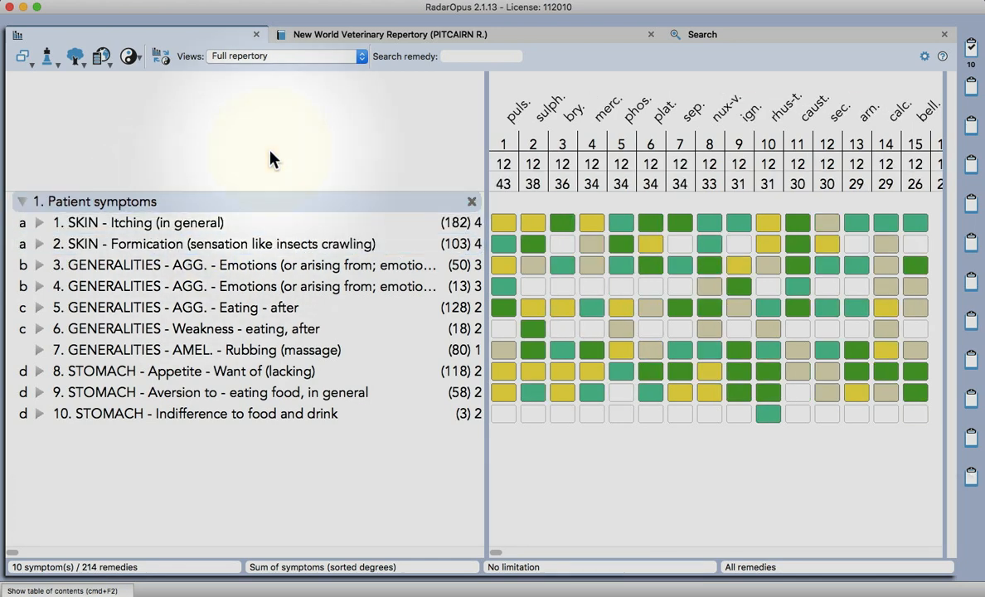
pyautogui.moveTo(58, 73)
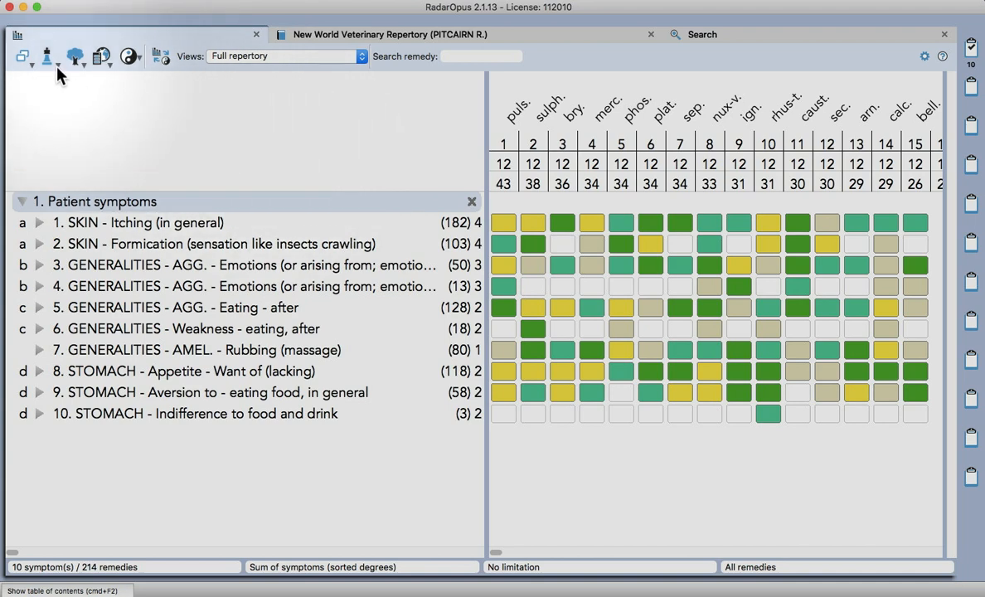
# Switch the analysis to the Vithoulkas Expert System limited to the full repertory
pyautogui.click(46, 56)
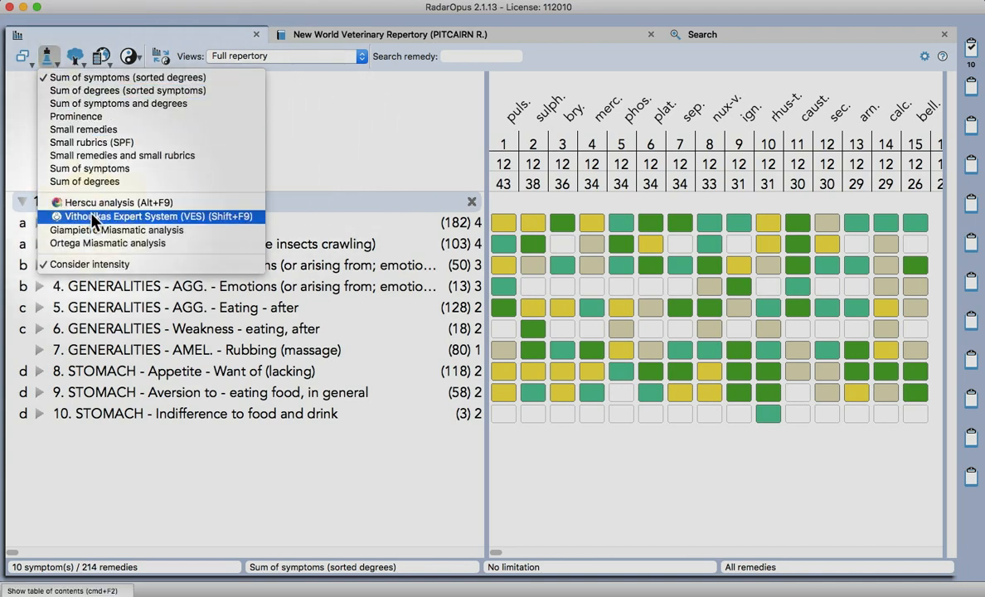
pyautogui.click(149, 216)
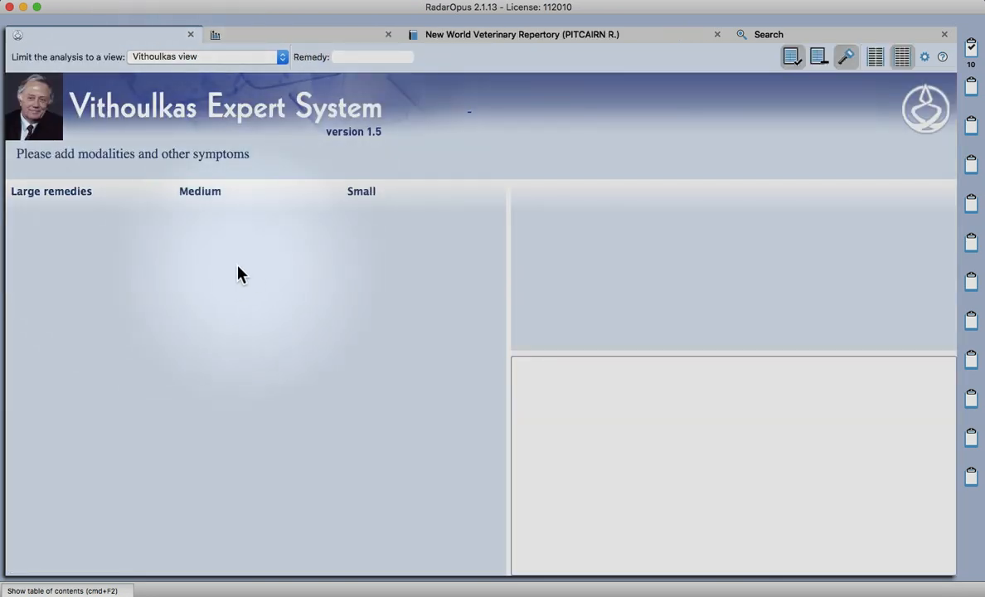
pyautogui.moveTo(199, 66)
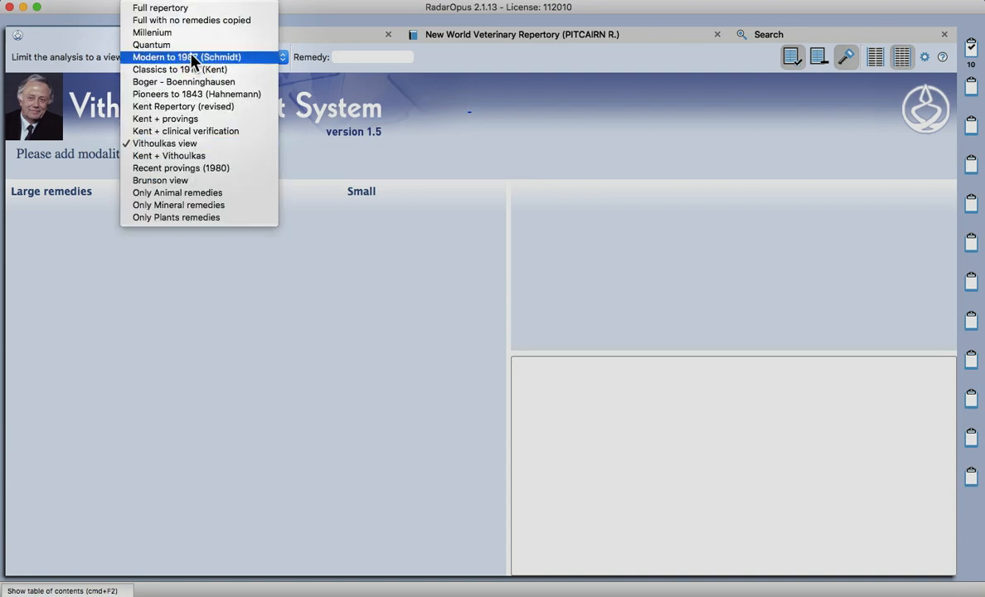
pyautogui.moveTo(159, 7)
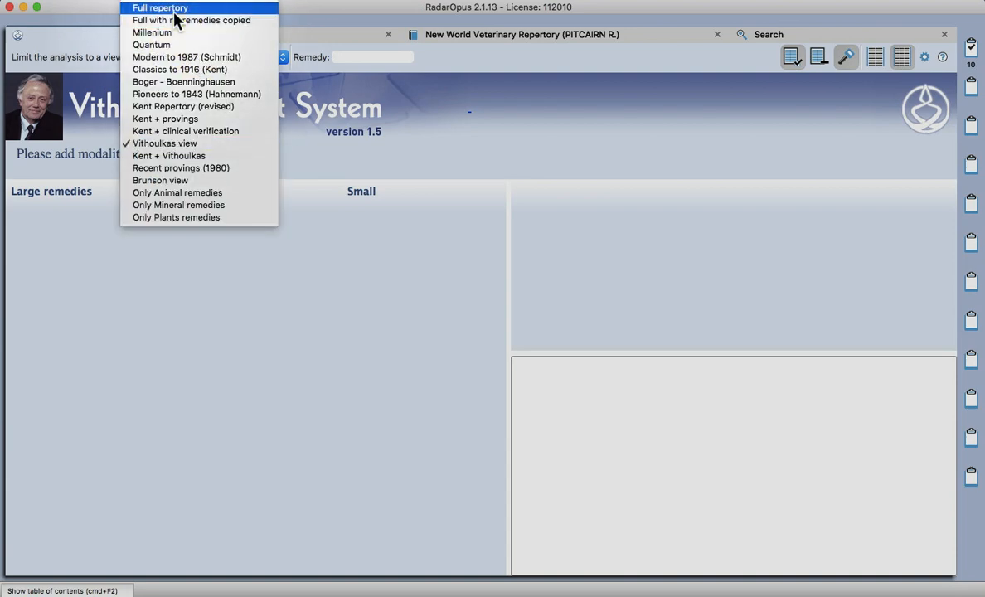
pyautogui.click(159, 7)
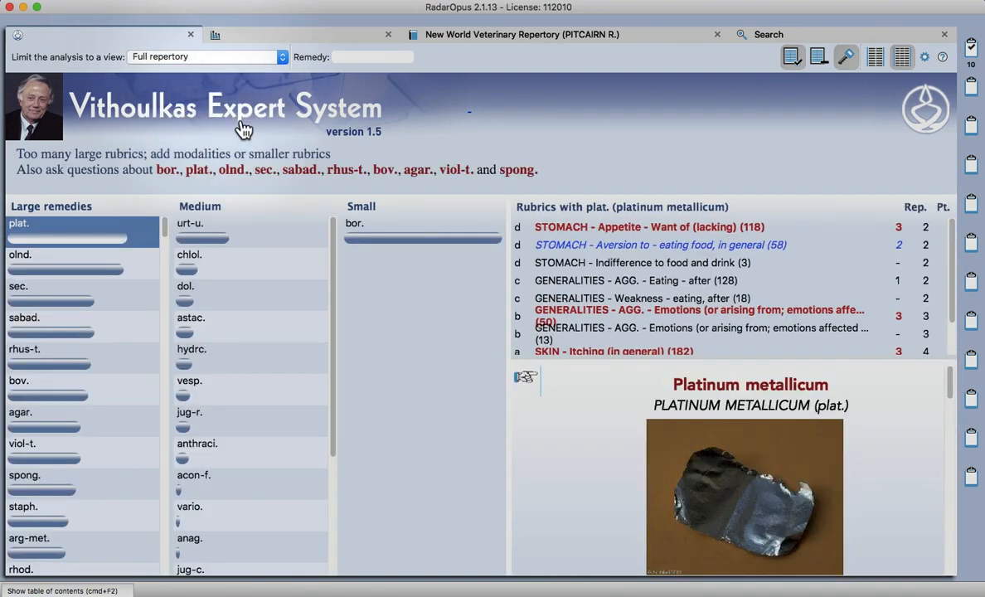
pyautogui.moveTo(139, 256)
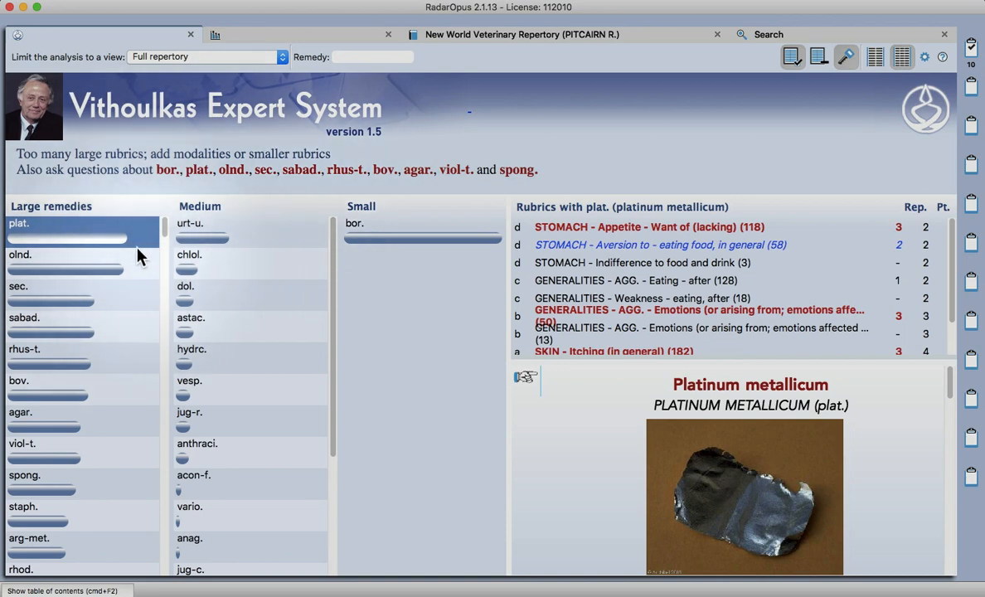
pyautogui.moveTo(159, 264)
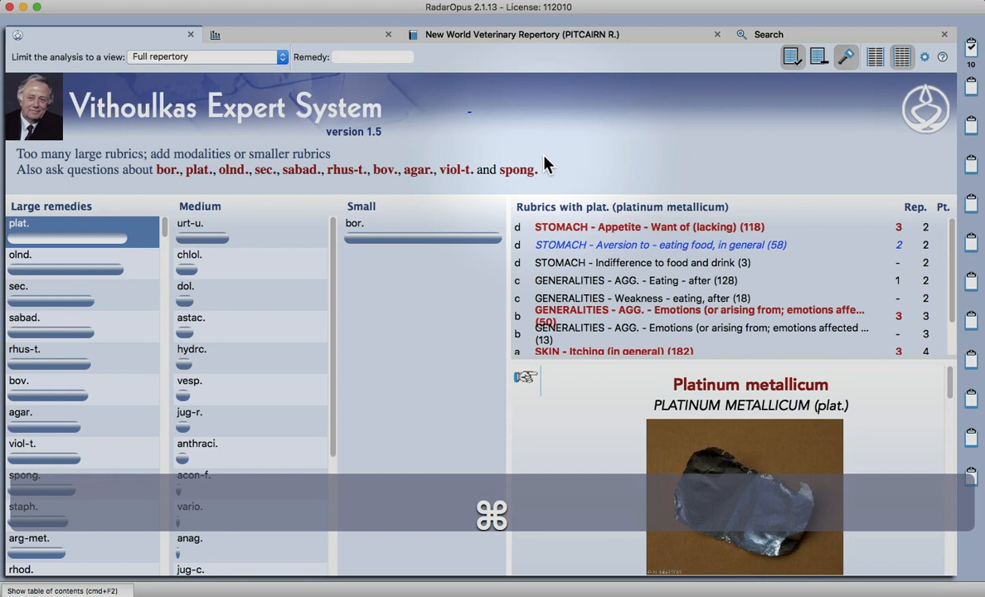
# Inspect the covering rubrics and notes for olnd., urt-u. and dol., ending on oleander
pyautogui.scroll(-3)
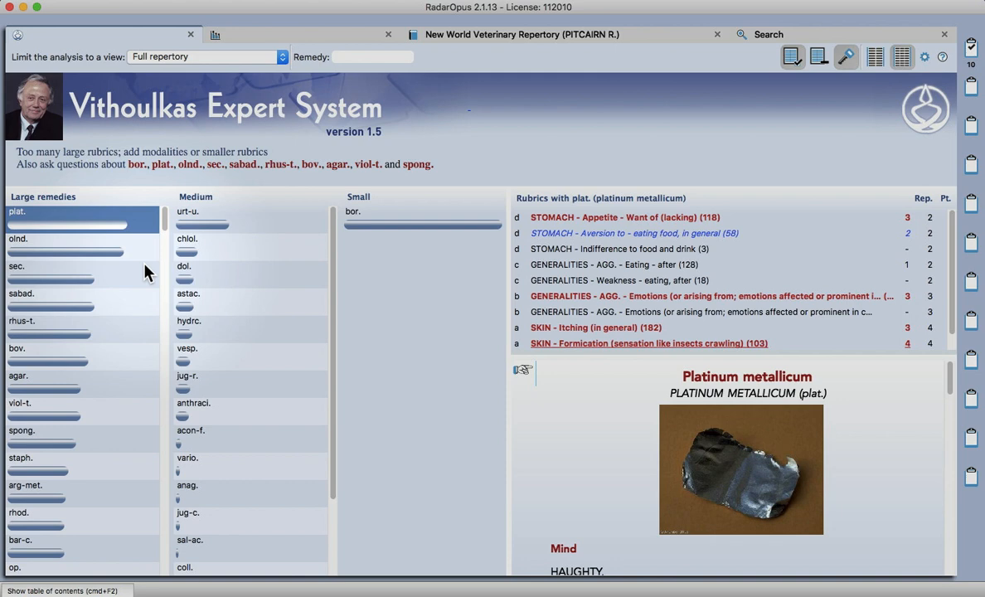
pyautogui.moveTo(468, 397)
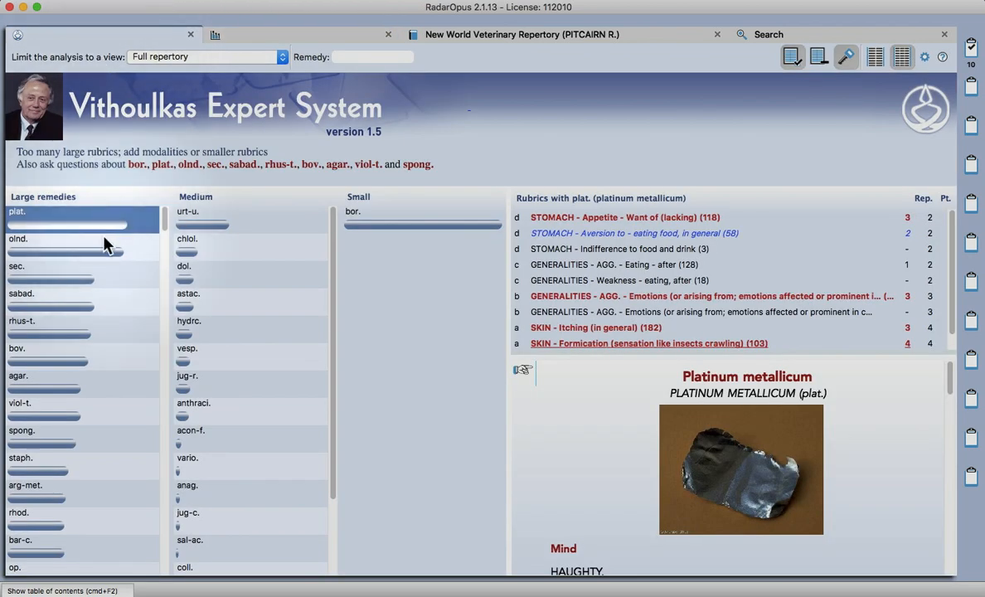
pyautogui.click(18, 239)
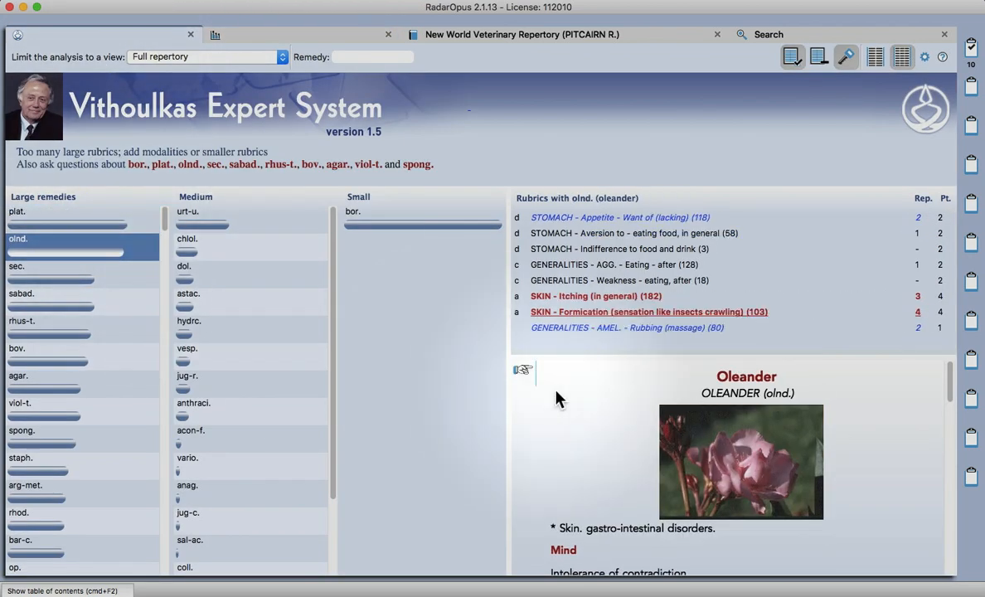
pyautogui.scroll(-3)
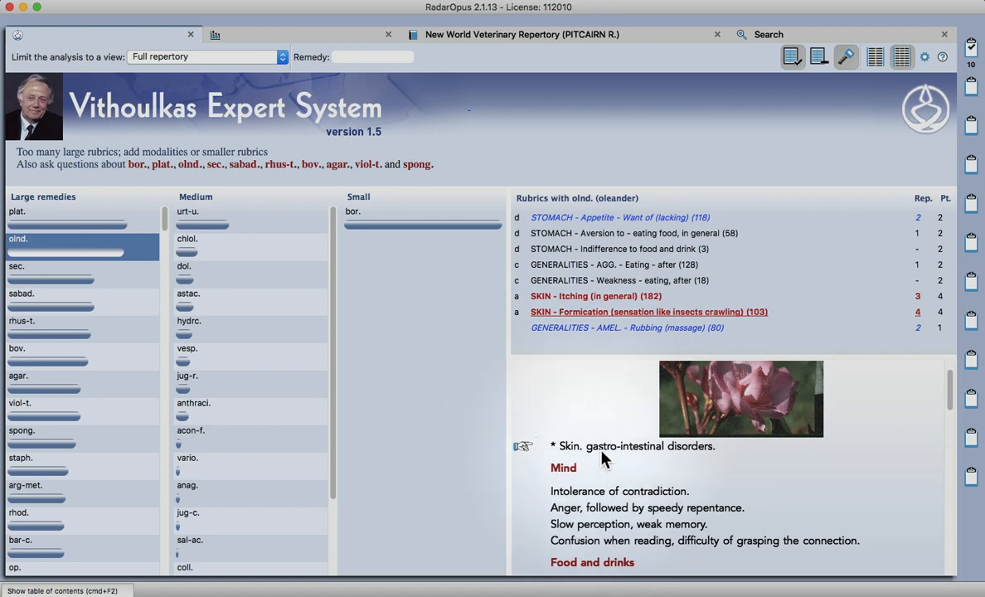
pyautogui.moveTo(638, 458)
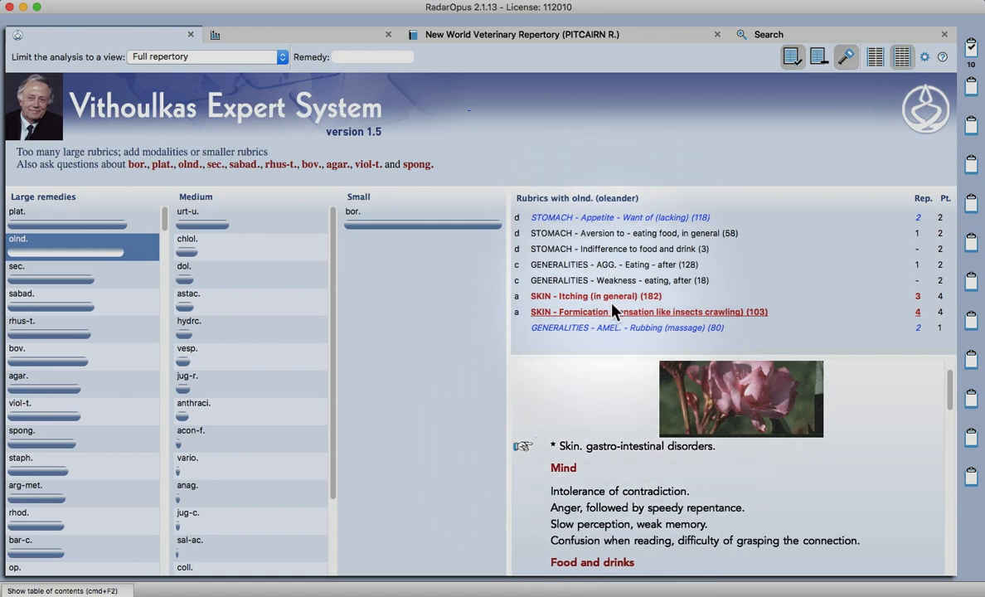
pyautogui.moveTo(634, 264)
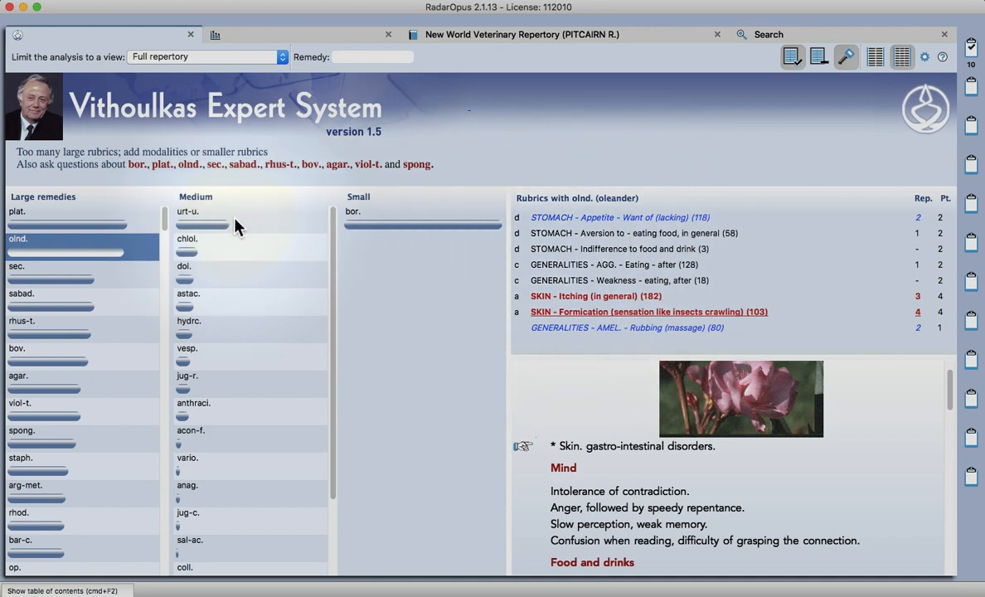
pyautogui.click(188, 212)
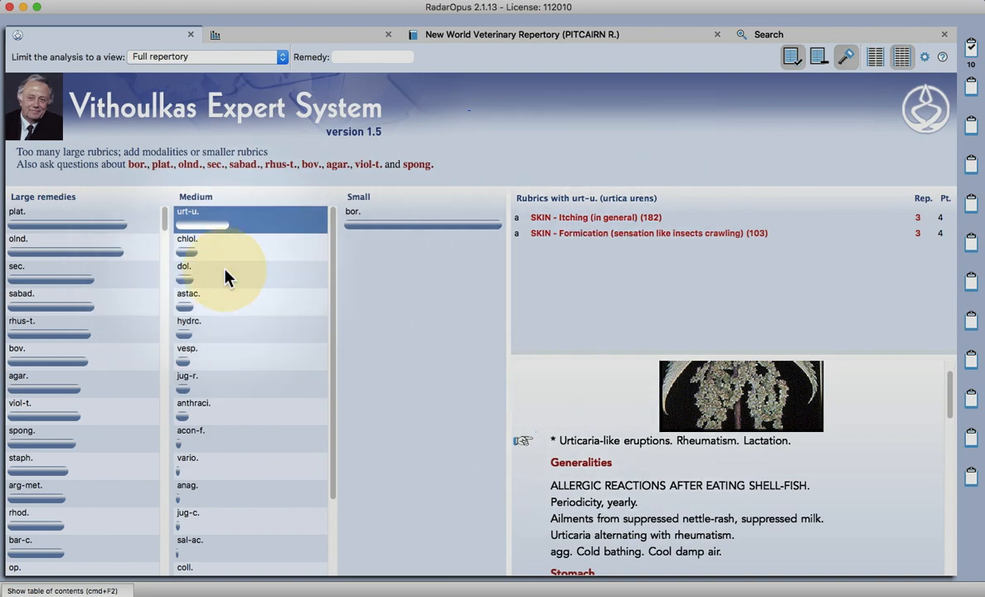
pyautogui.click(185, 265)
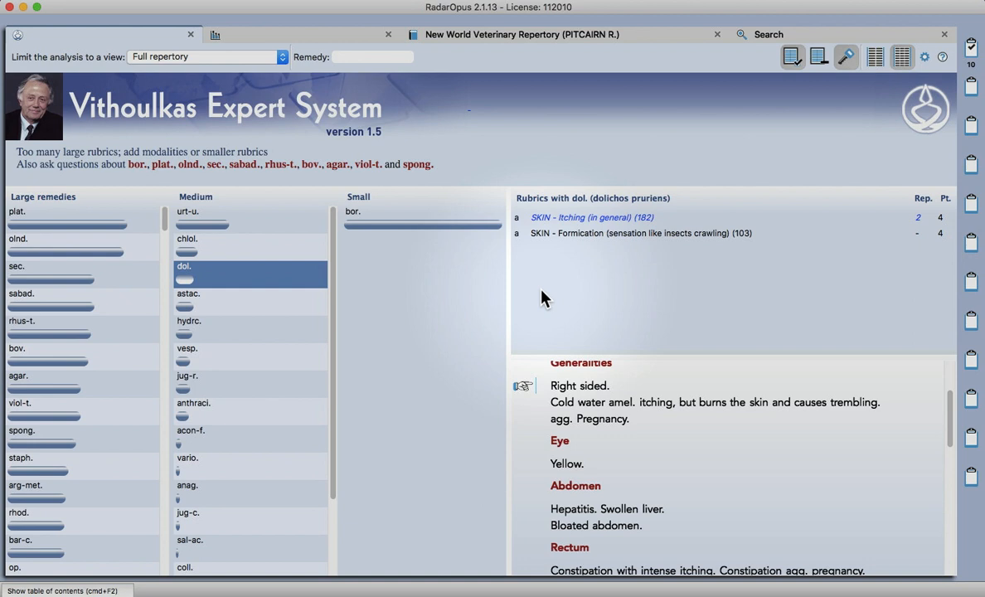
pyautogui.moveTo(463, 288)
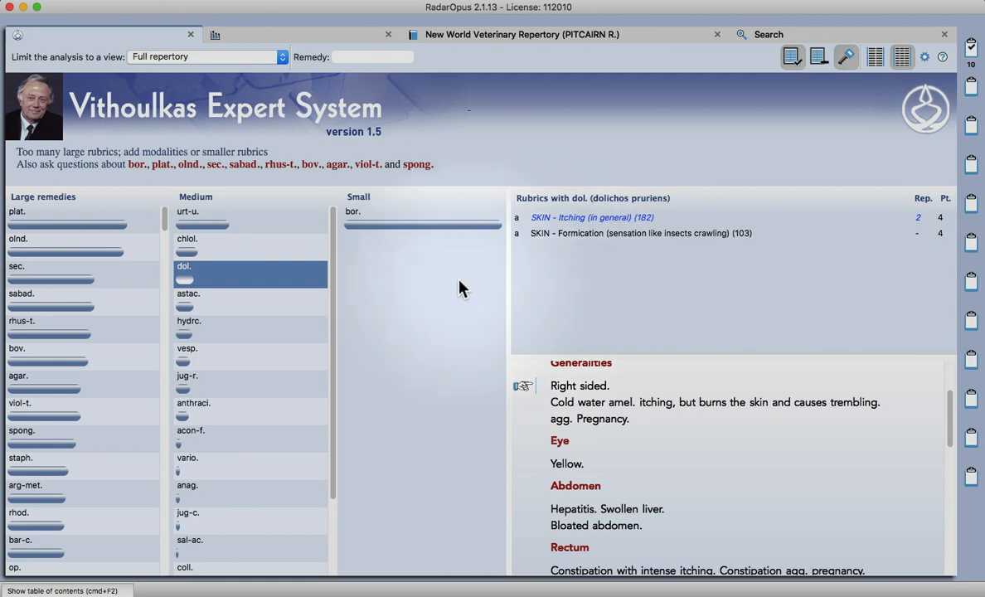
pyautogui.moveTo(83, 259)
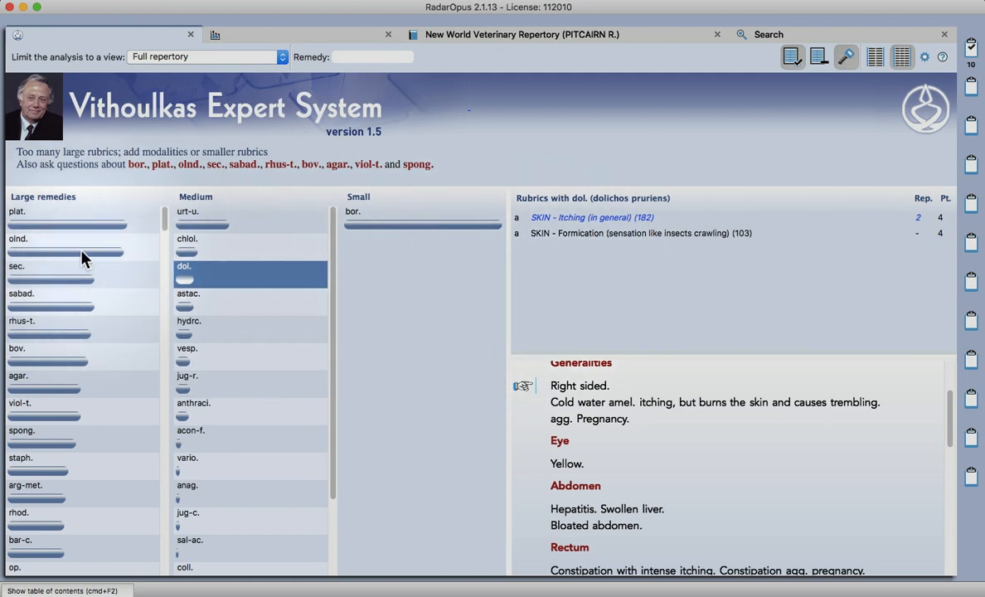
pyautogui.click(80, 249)
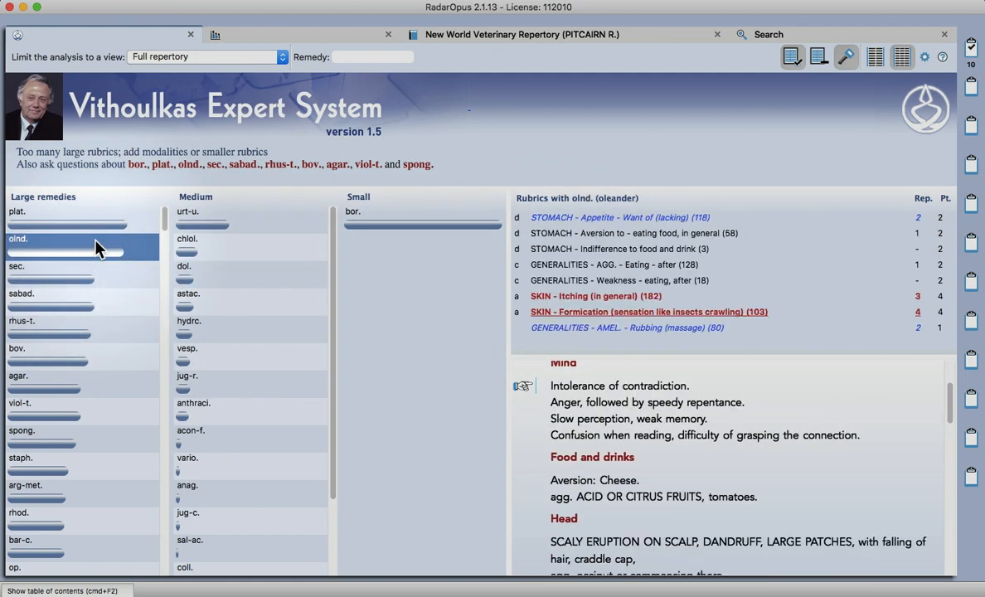